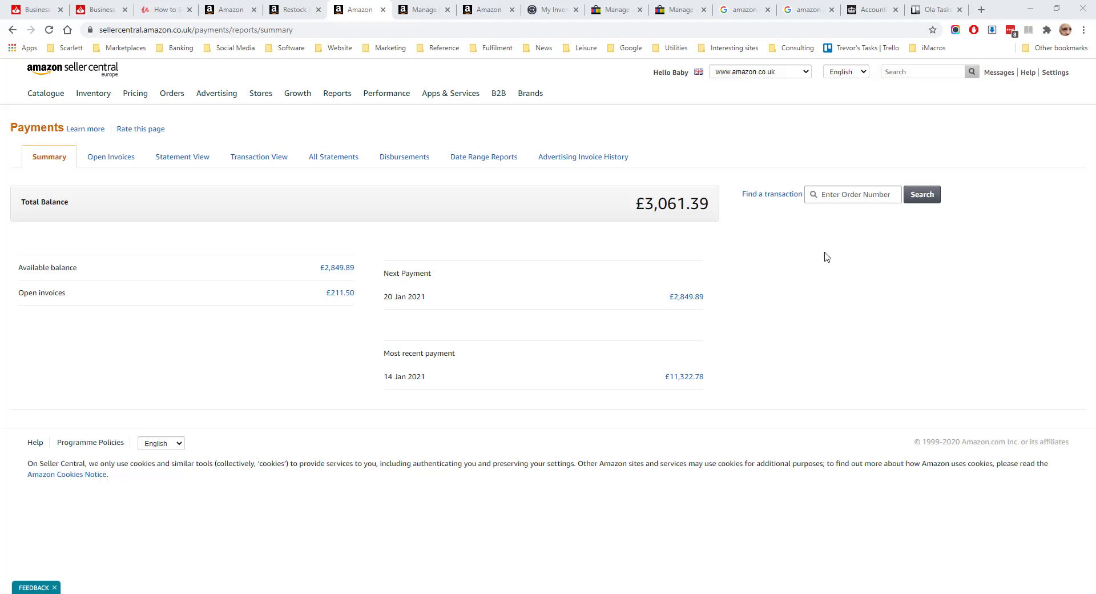
mouse_move(600, 198)
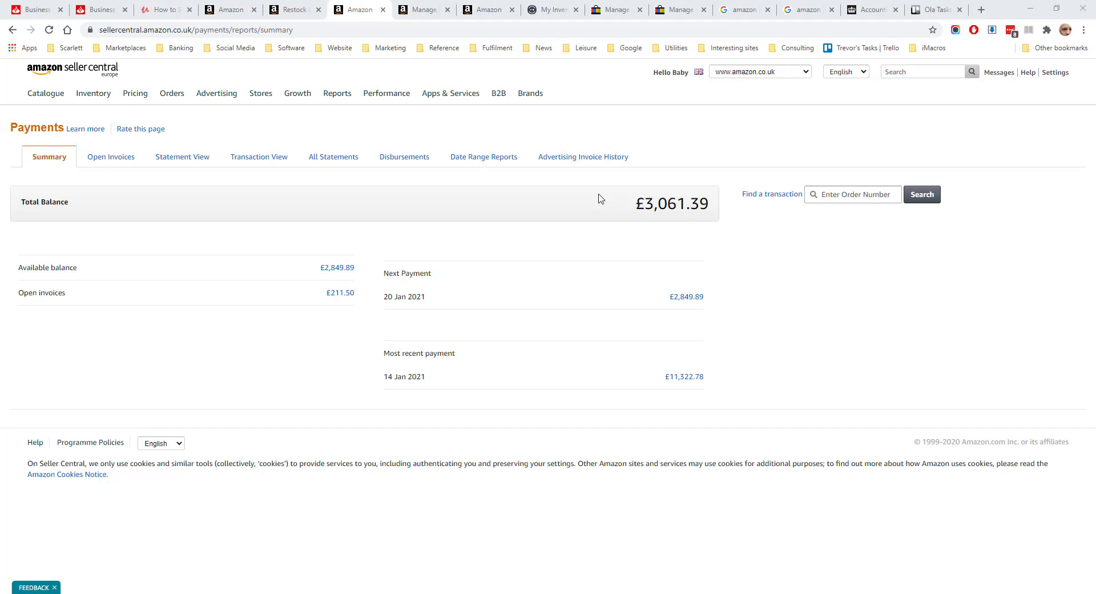
Step: Review the Statement View net proceeds breakdown for 06/01–13/01/2021, then move to Transaction View
click(337, 92)
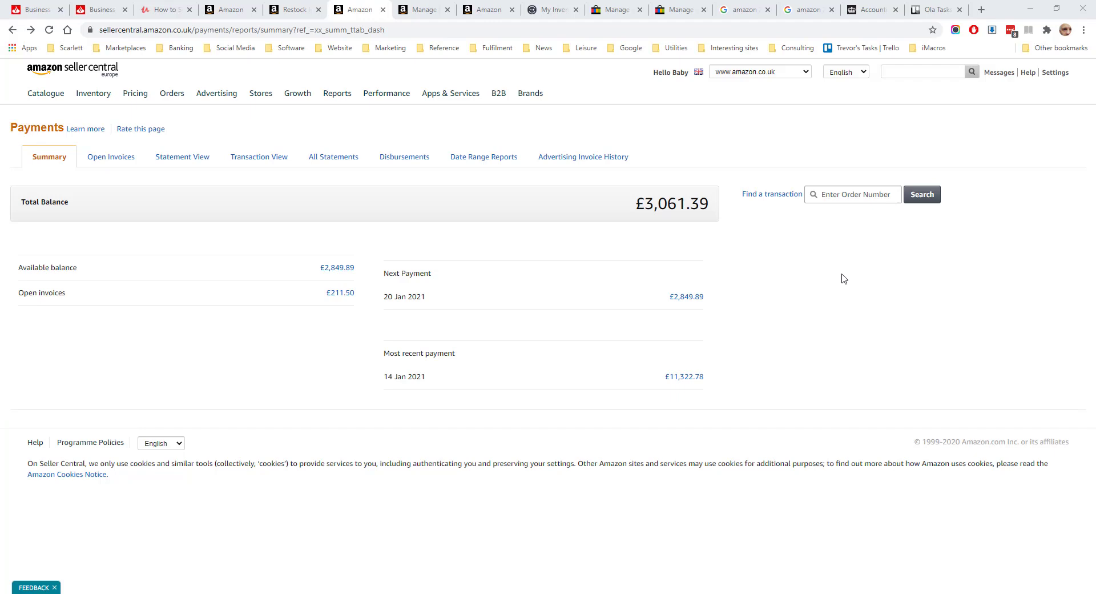
mouse_move(646, 384)
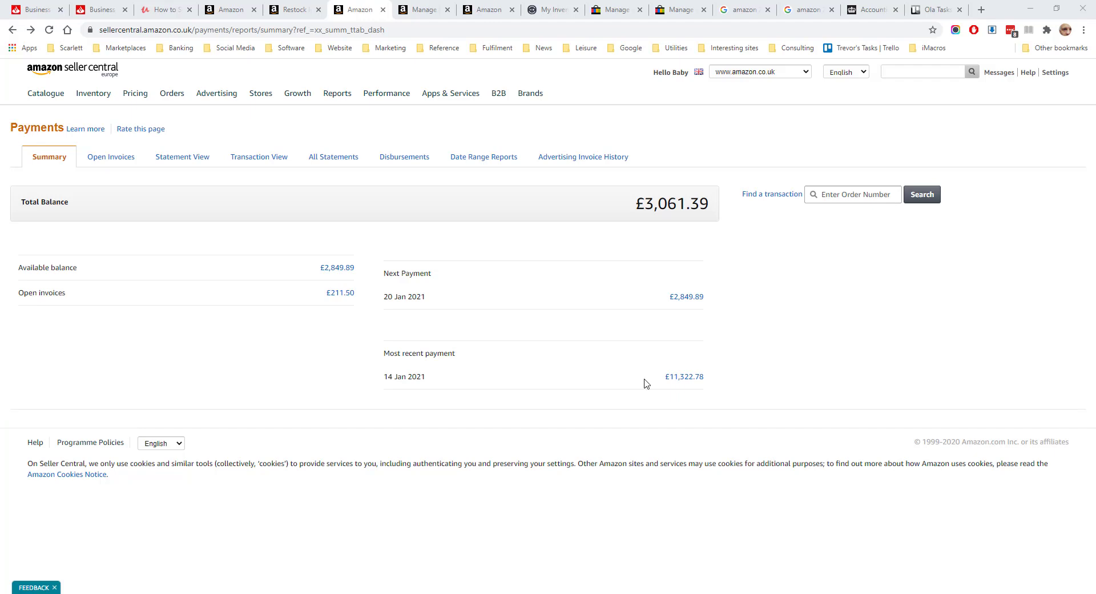
mouse_move(684, 377)
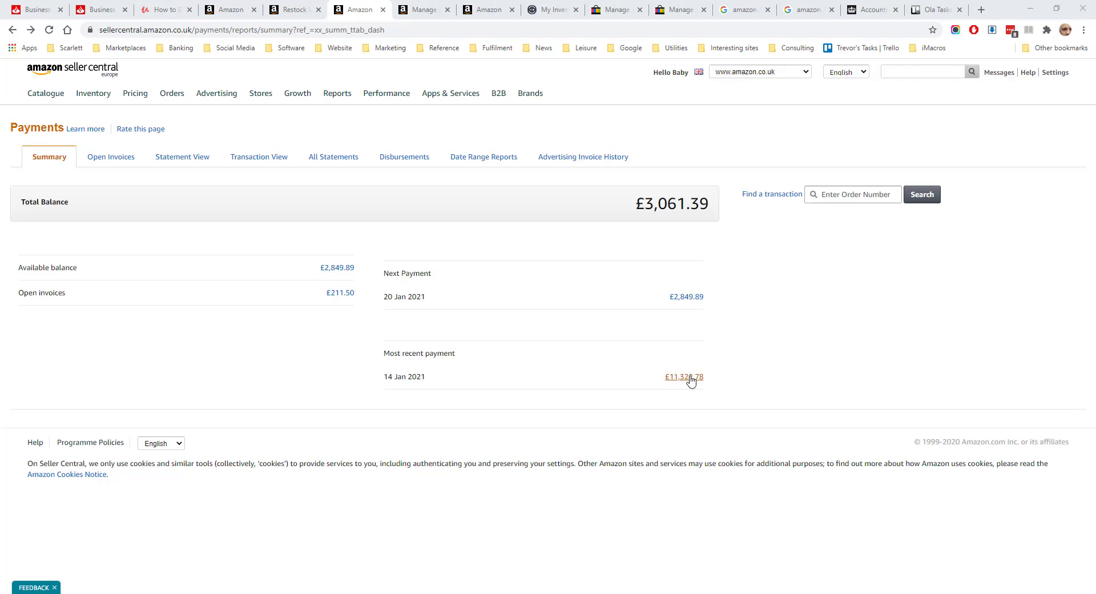
mouse_move(711, 380)
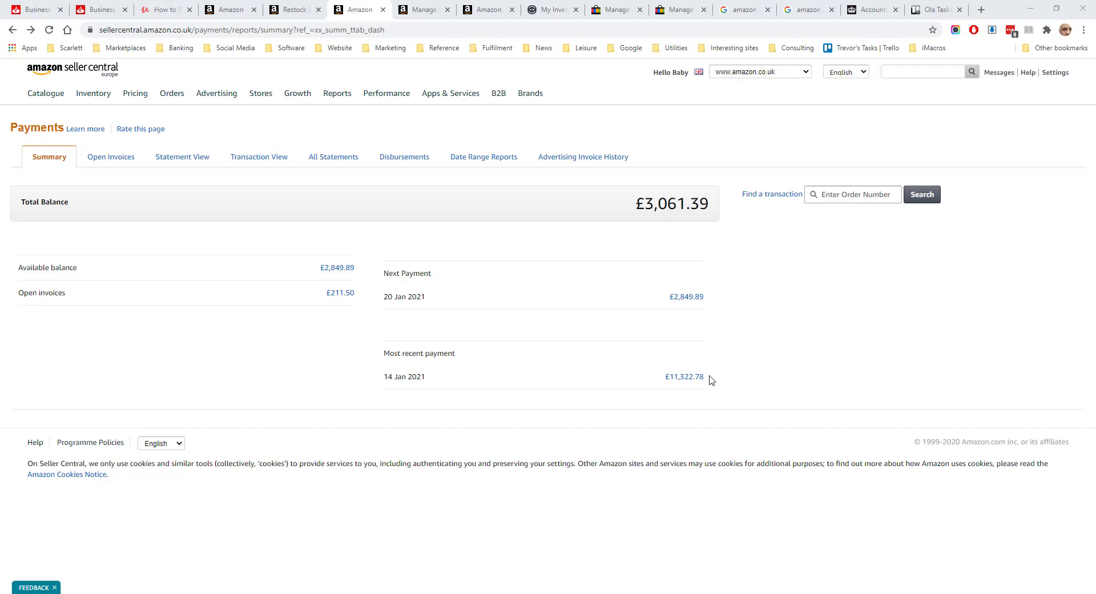
mouse_move(309, 273)
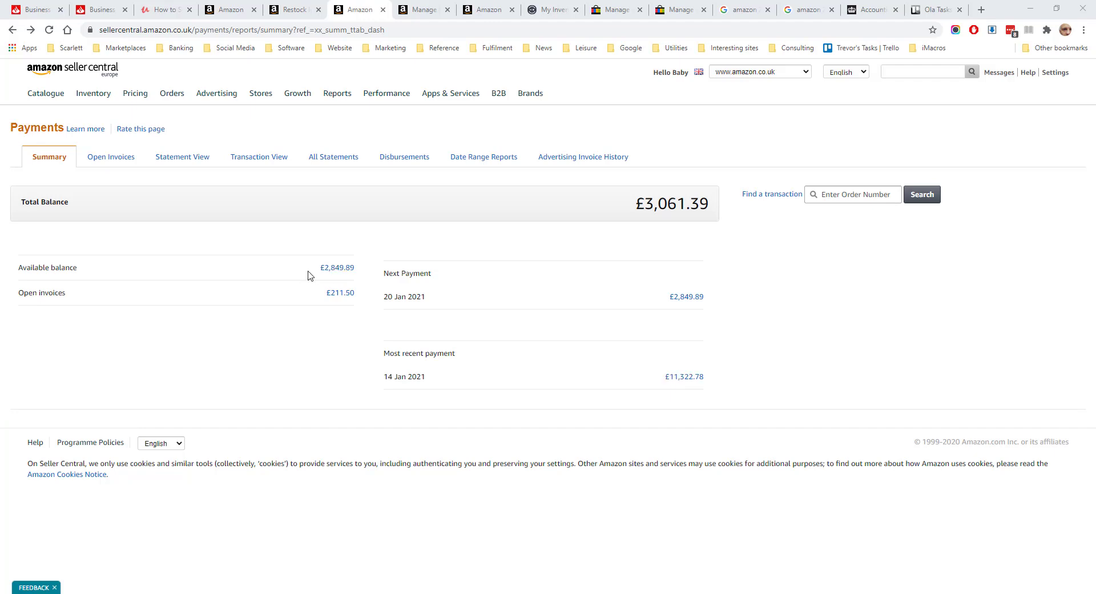
mouse_move(373, 262)
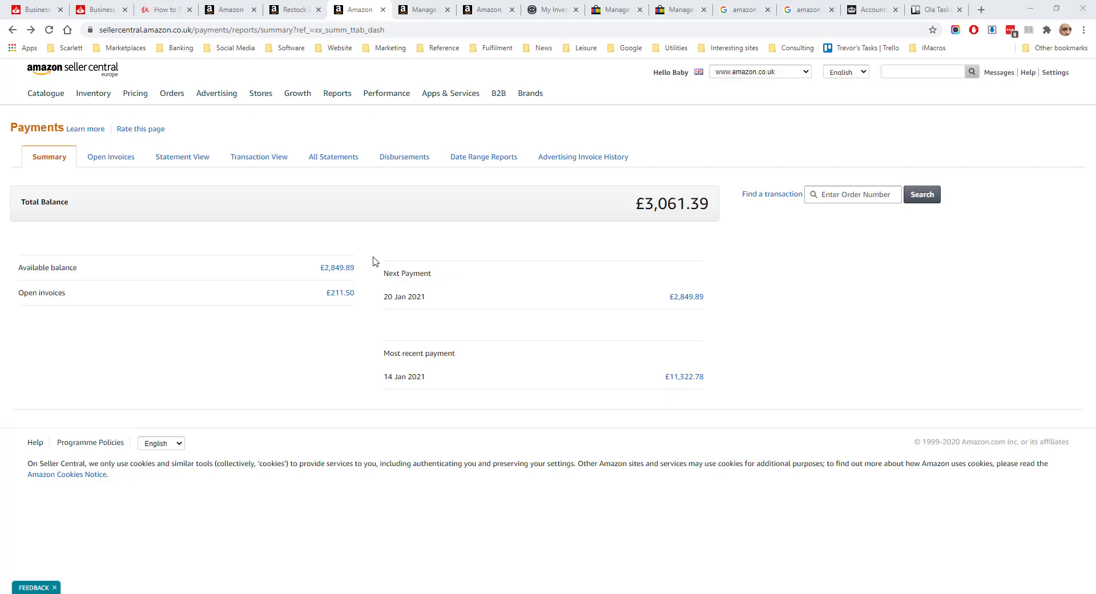
mouse_move(336, 269)
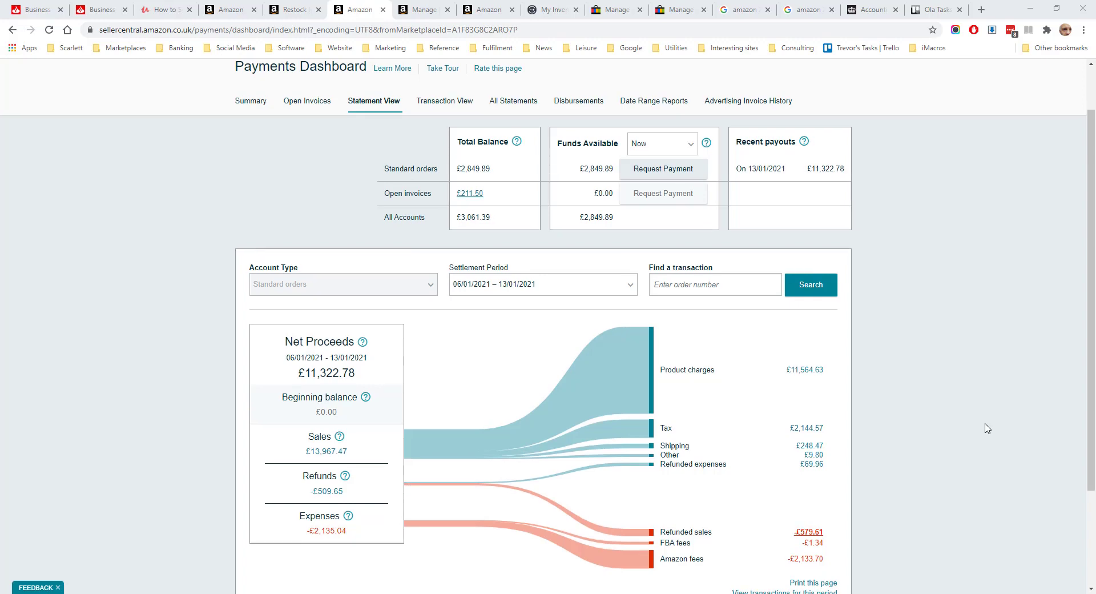
scroll(down, 3)
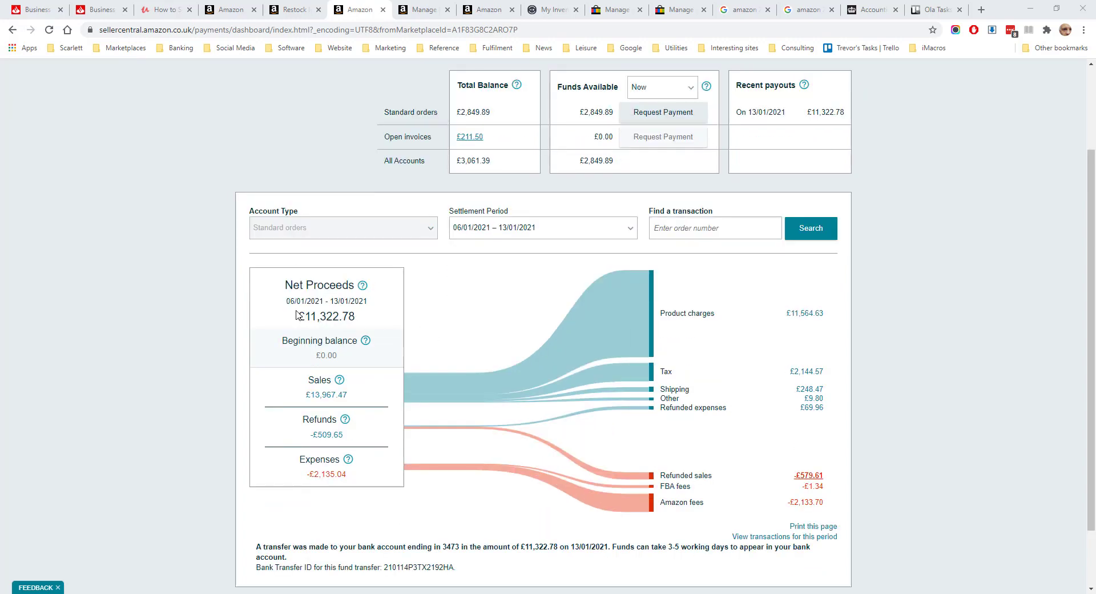
mouse_move(372, 304)
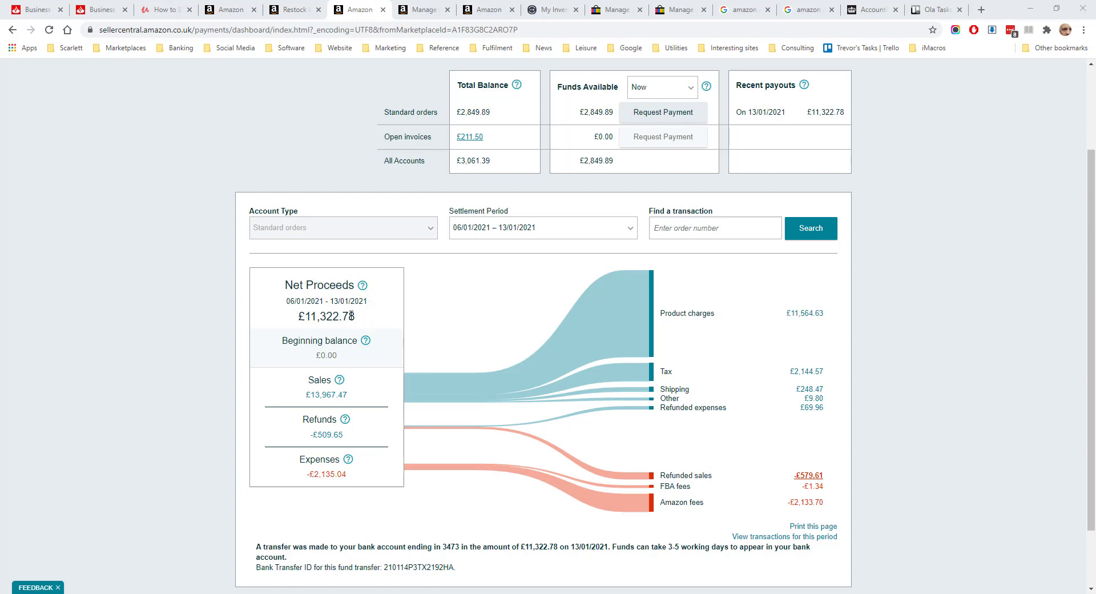
mouse_move(359, 318)
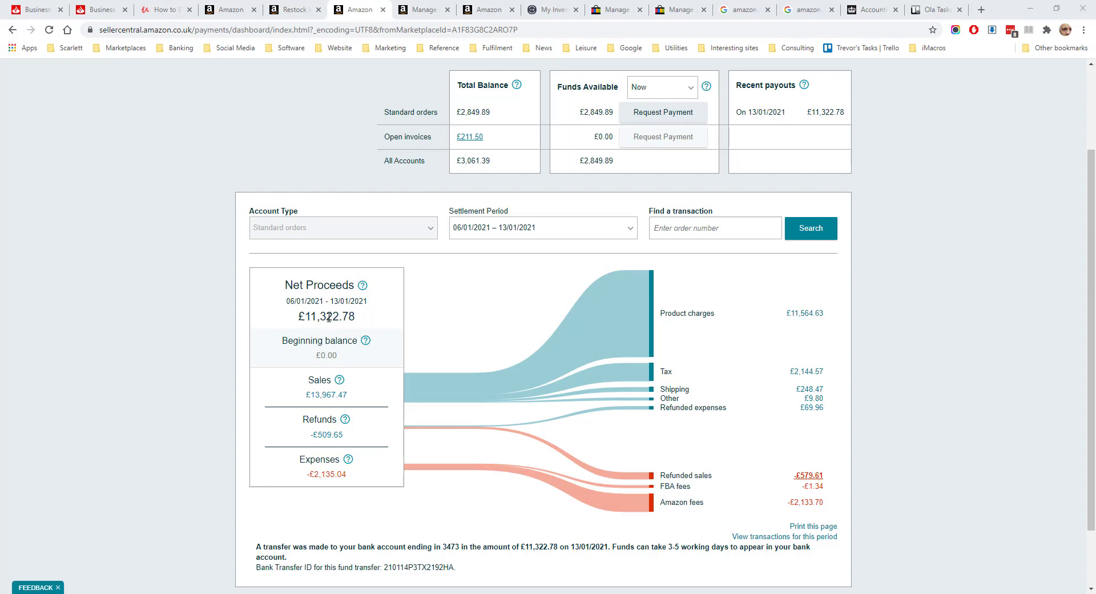
mouse_move(339, 380)
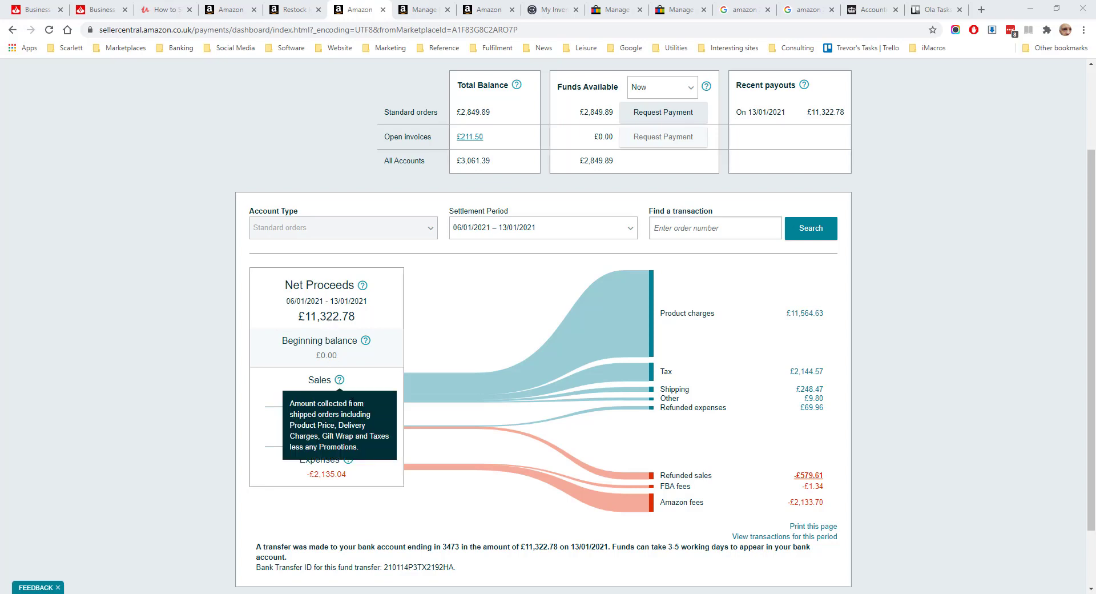
mouse_move(325, 399)
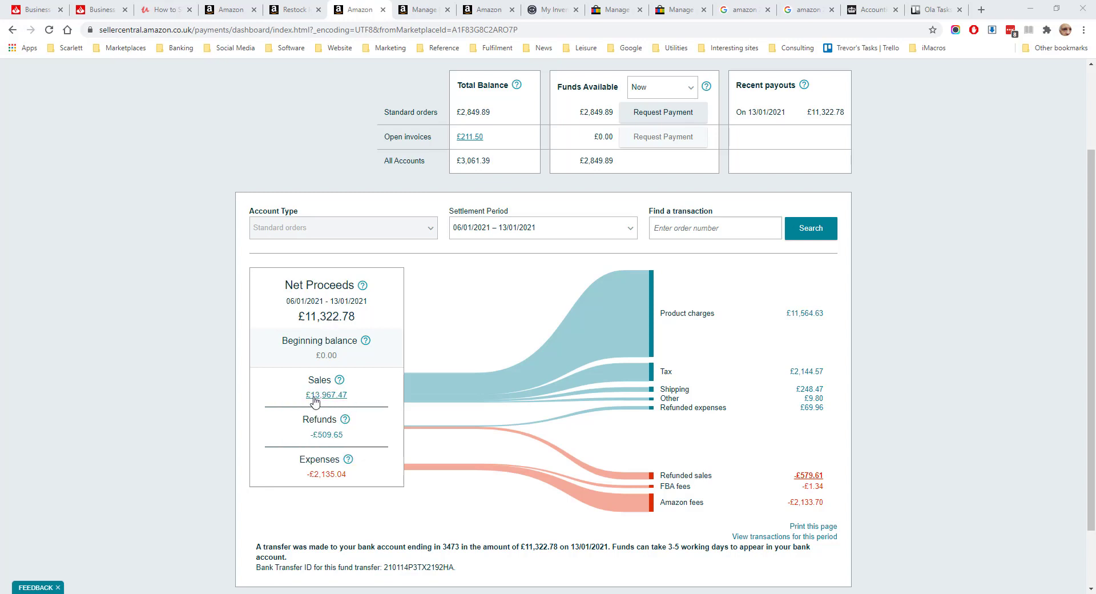
mouse_move(335, 400)
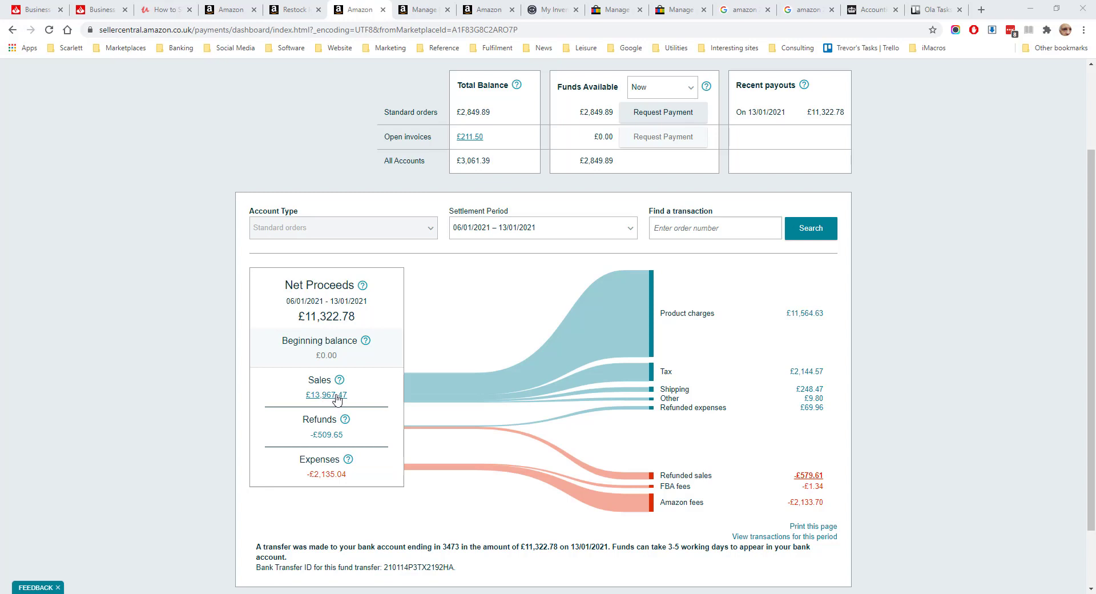
mouse_move(330, 454)
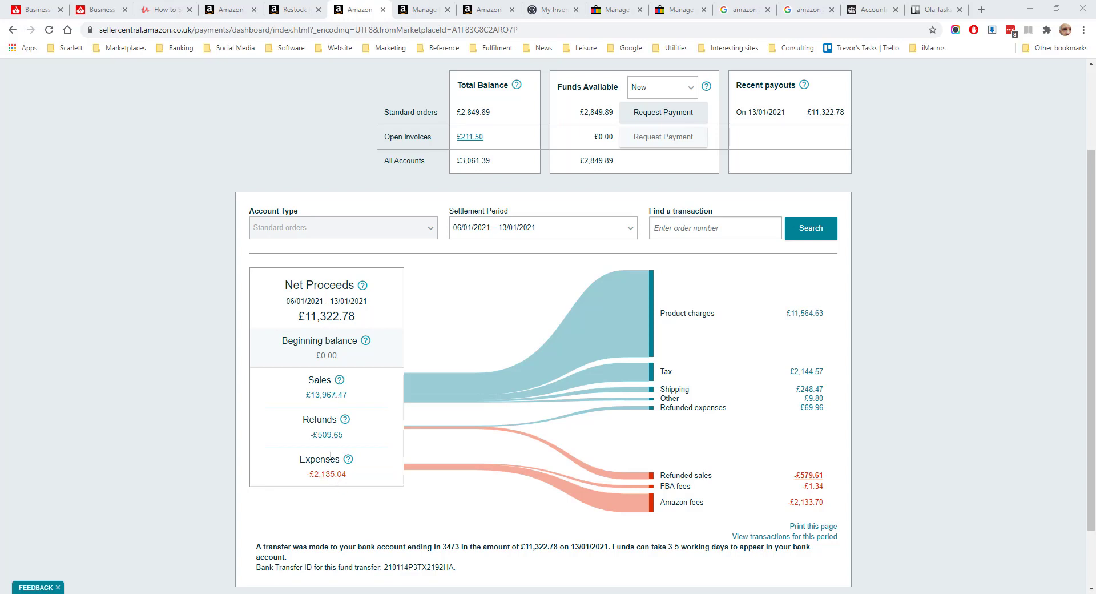
mouse_move(326, 434)
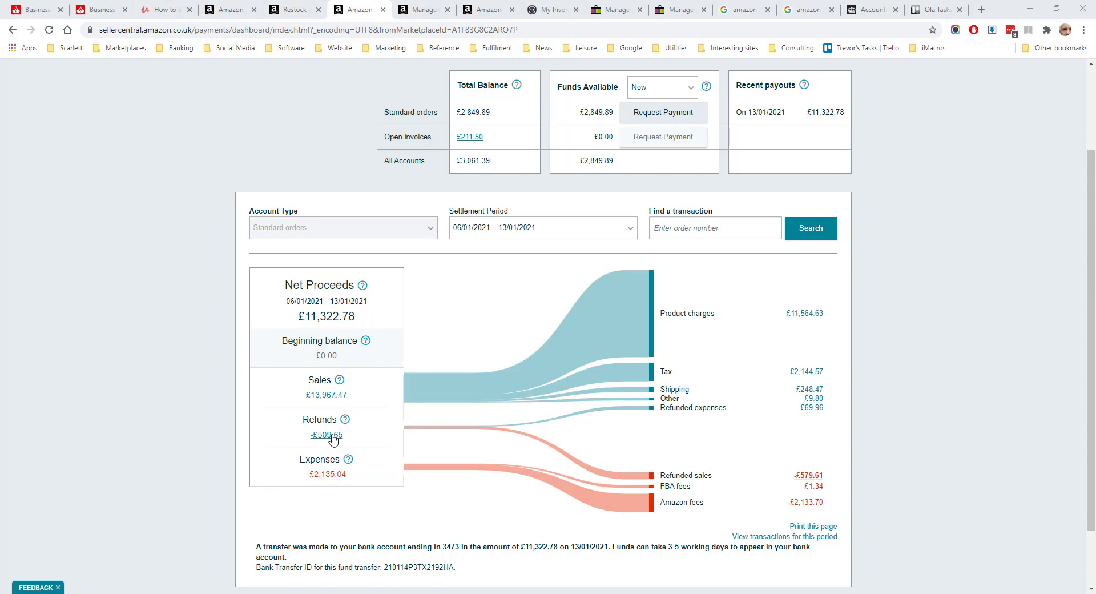
mouse_move(685, 372)
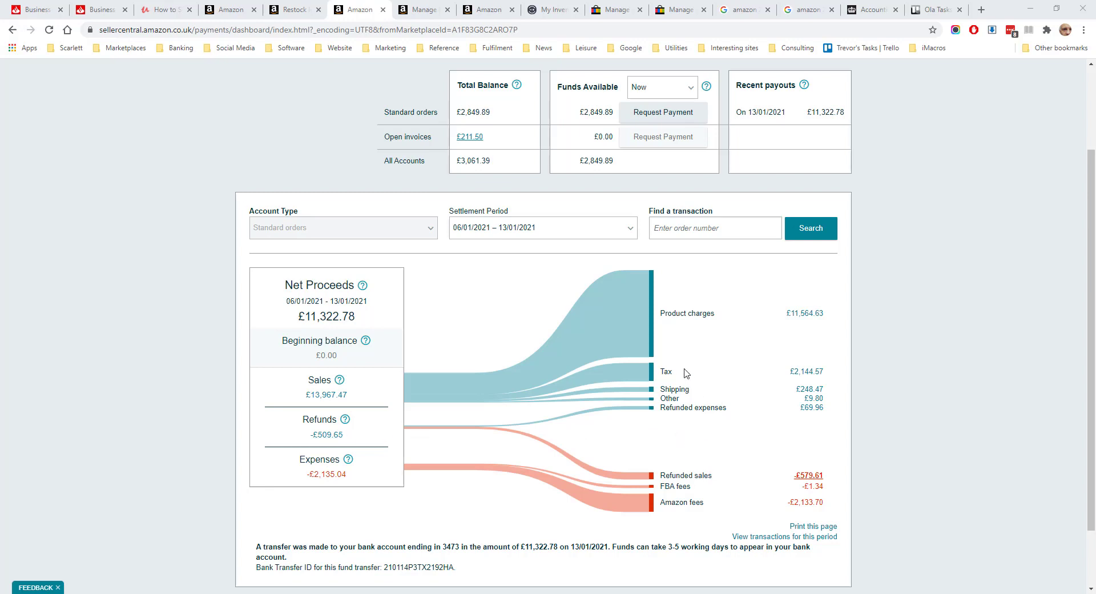
mouse_move(732, 330)
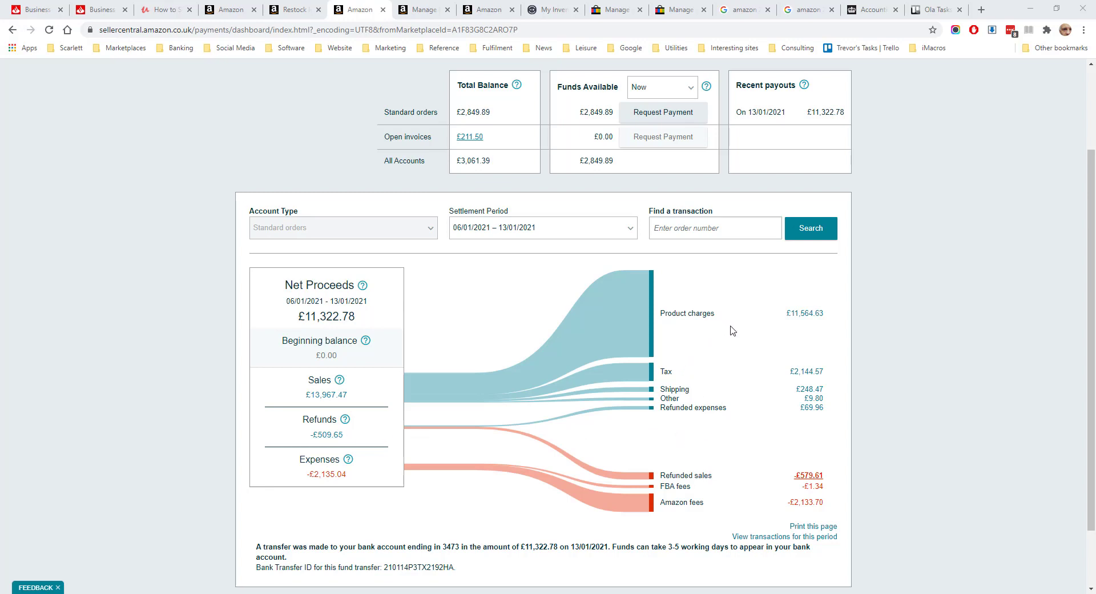
mouse_move(327, 394)
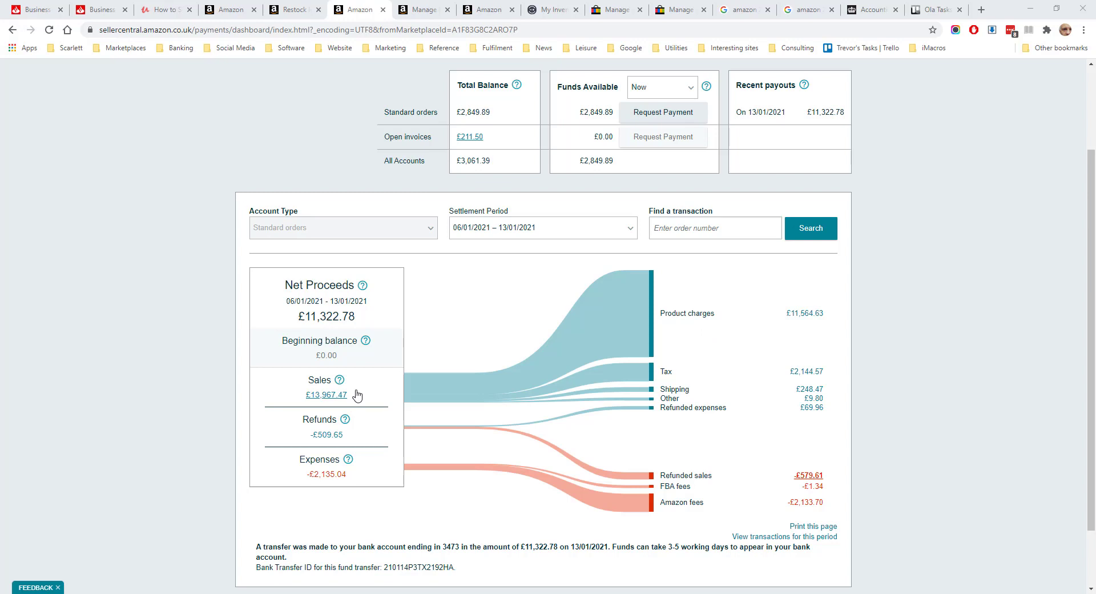
mouse_move(774, 397)
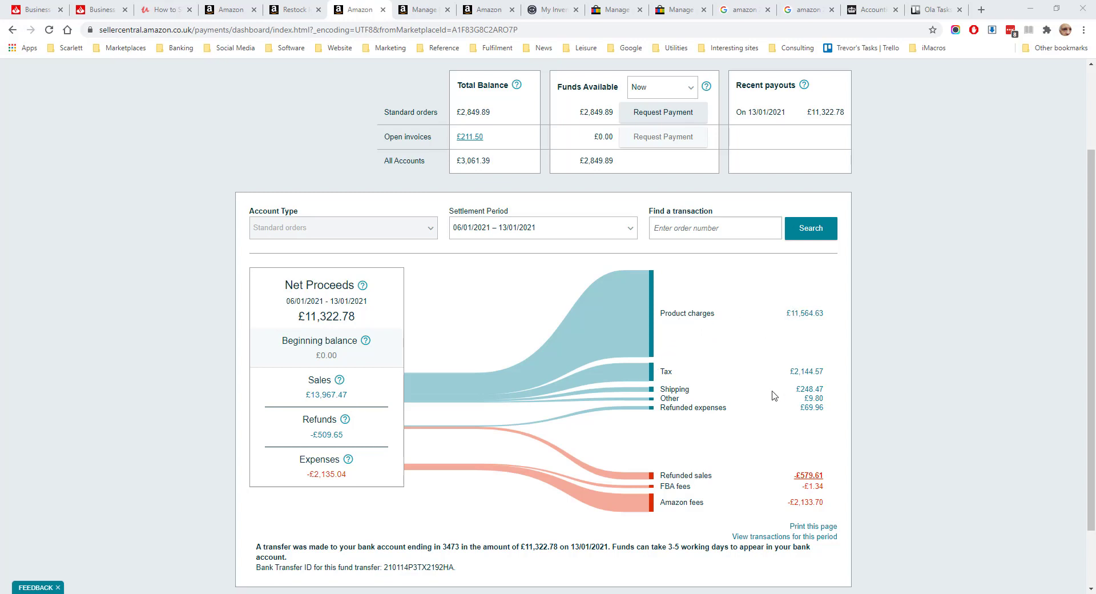
mouse_move(815, 403)
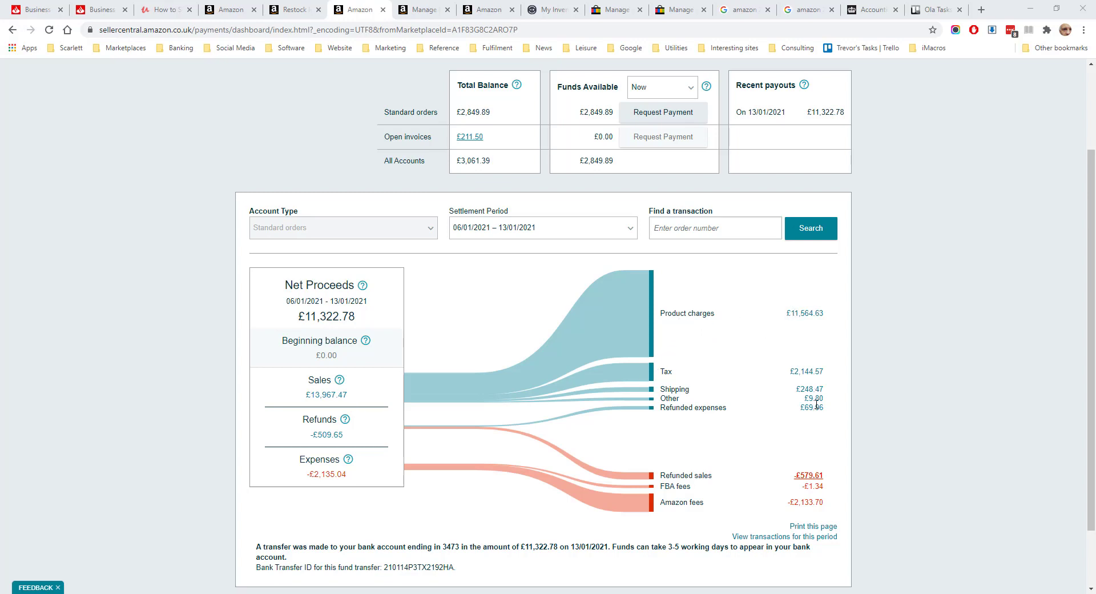
scroll(down, 3)
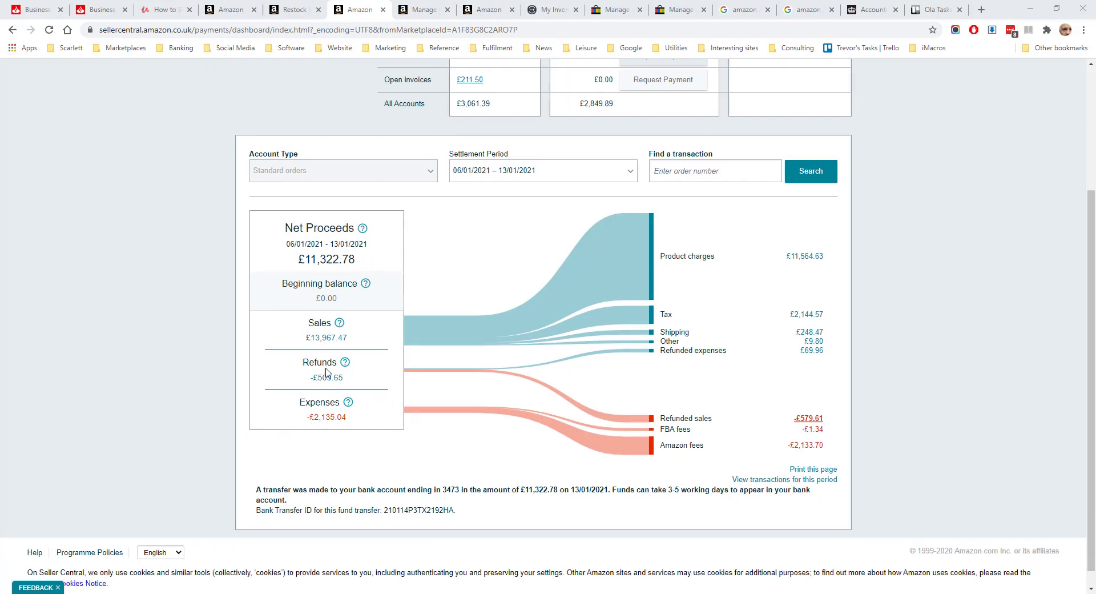
mouse_move(829, 448)
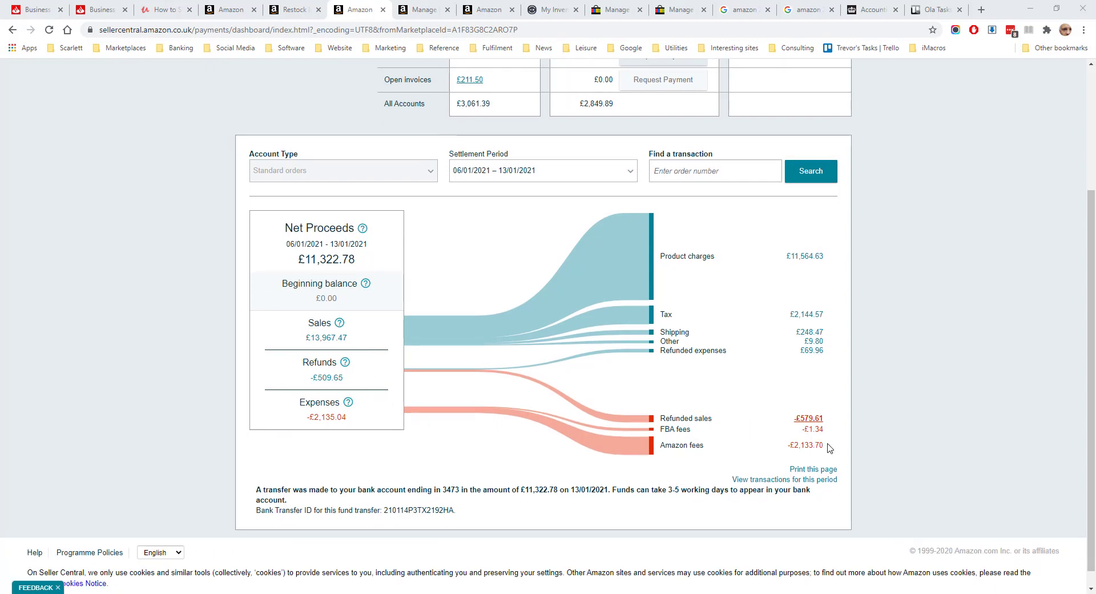
scroll(up, 3)
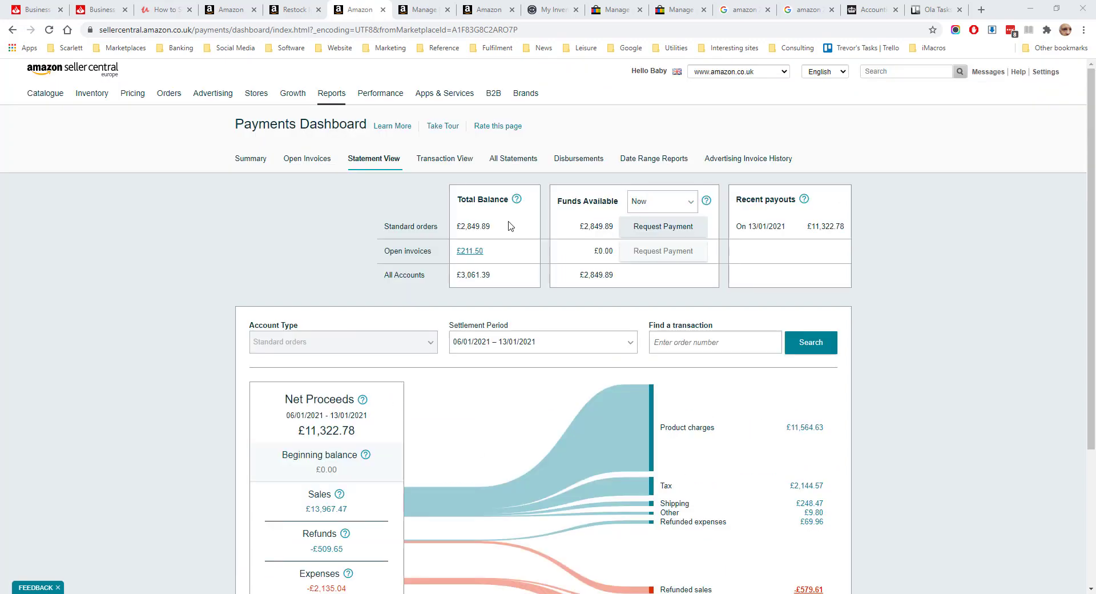
mouse_move(615, 226)
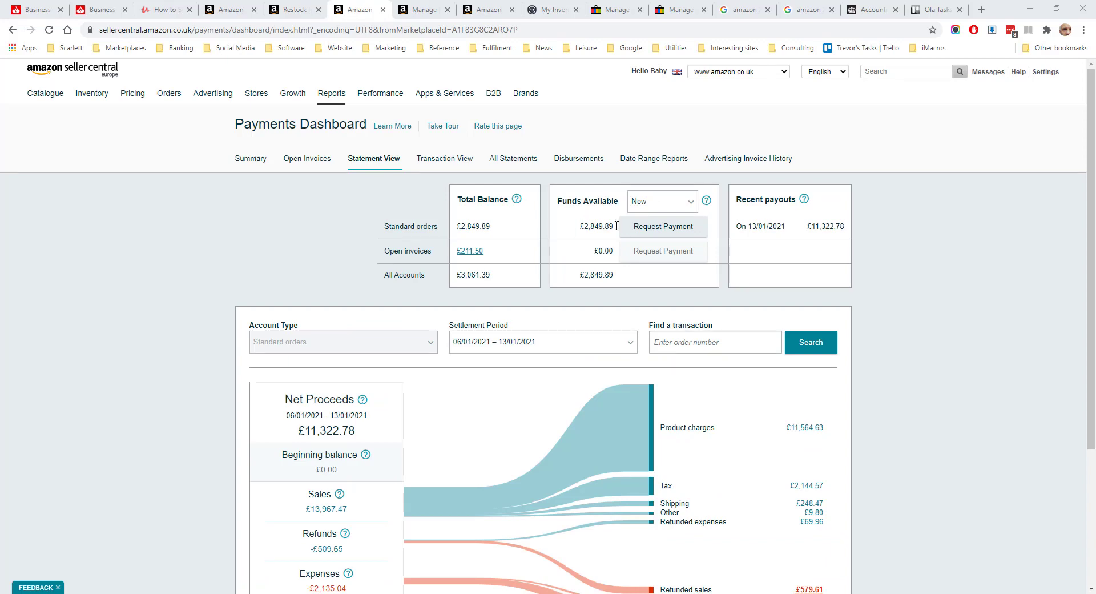
mouse_move(661, 226)
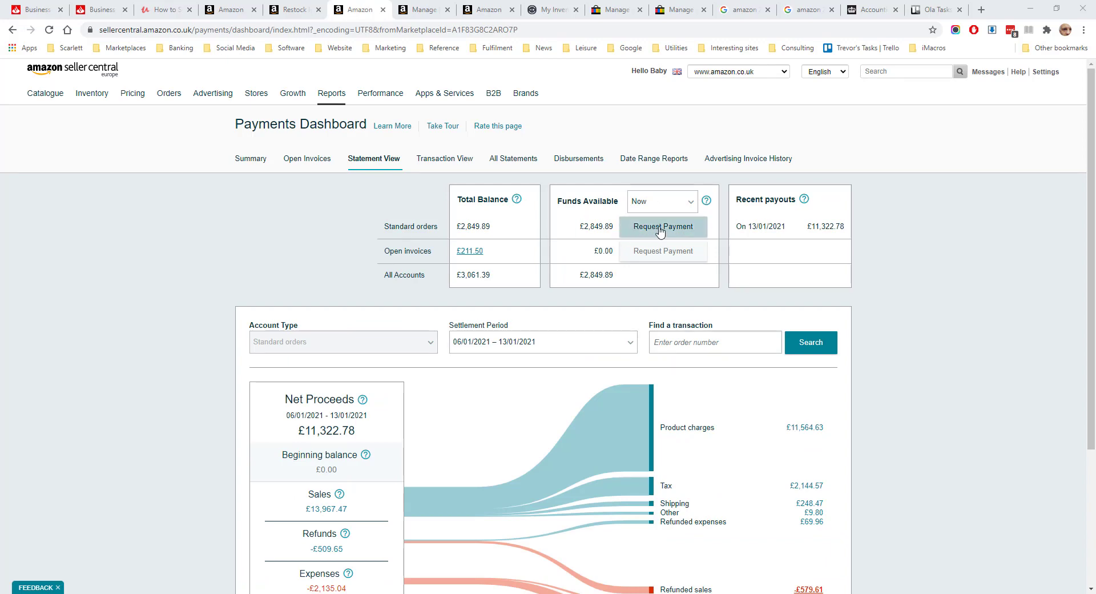
click(443, 157)
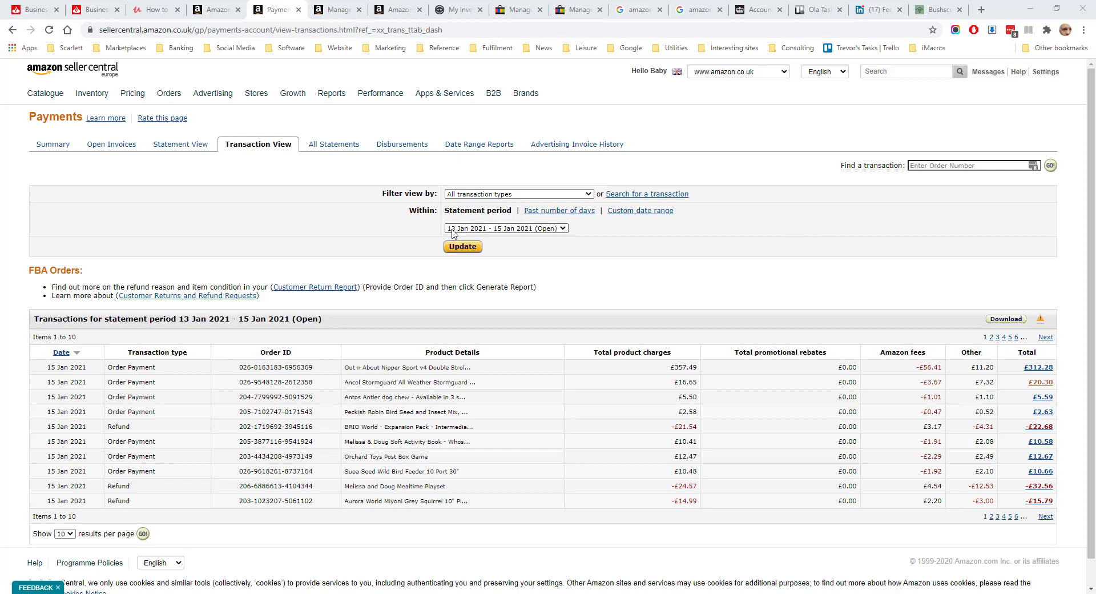
mouse_move(597, 232)
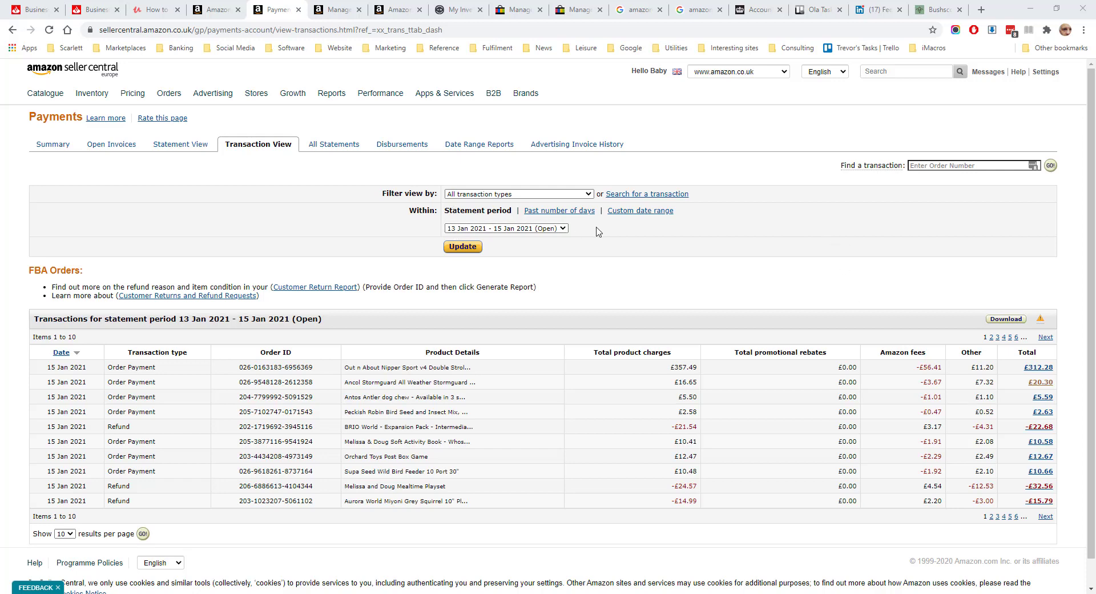
mouse_move(572, 227)
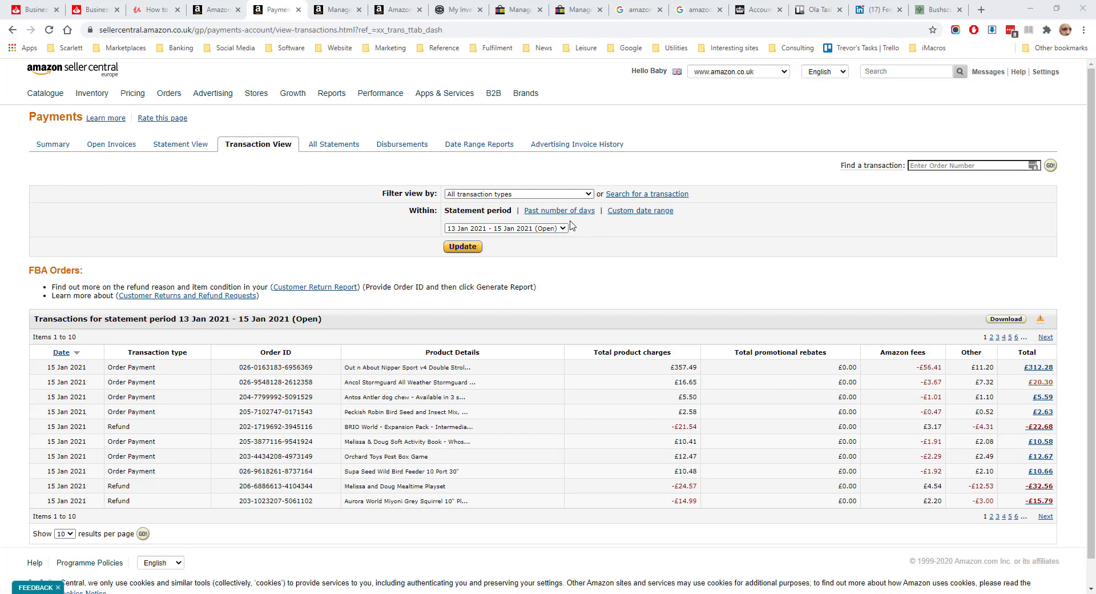
mouse_move(626, 272)
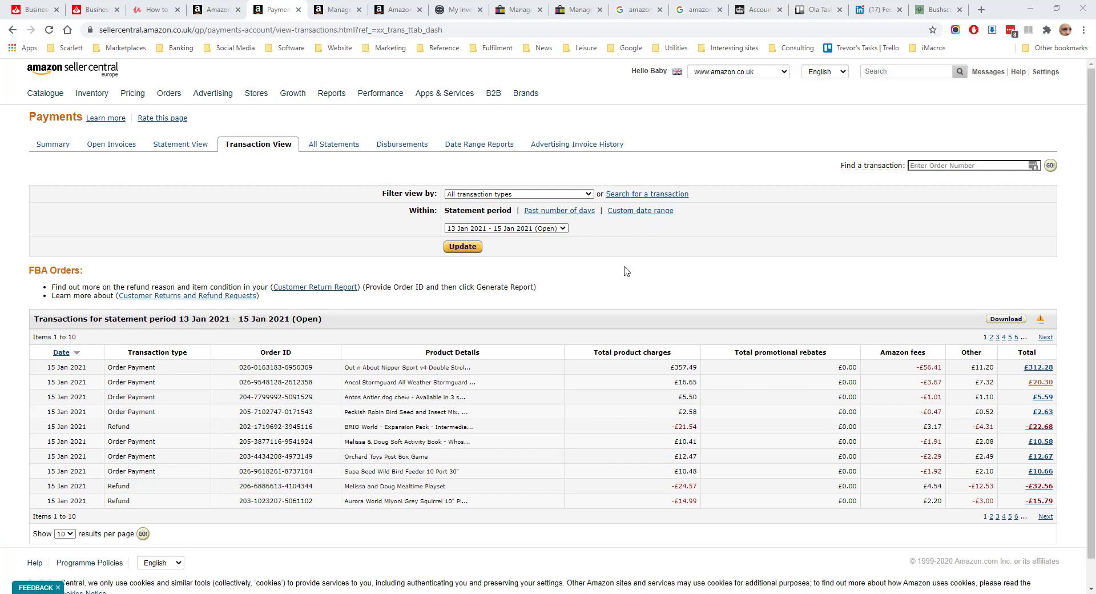
mouse_move(237, 371)
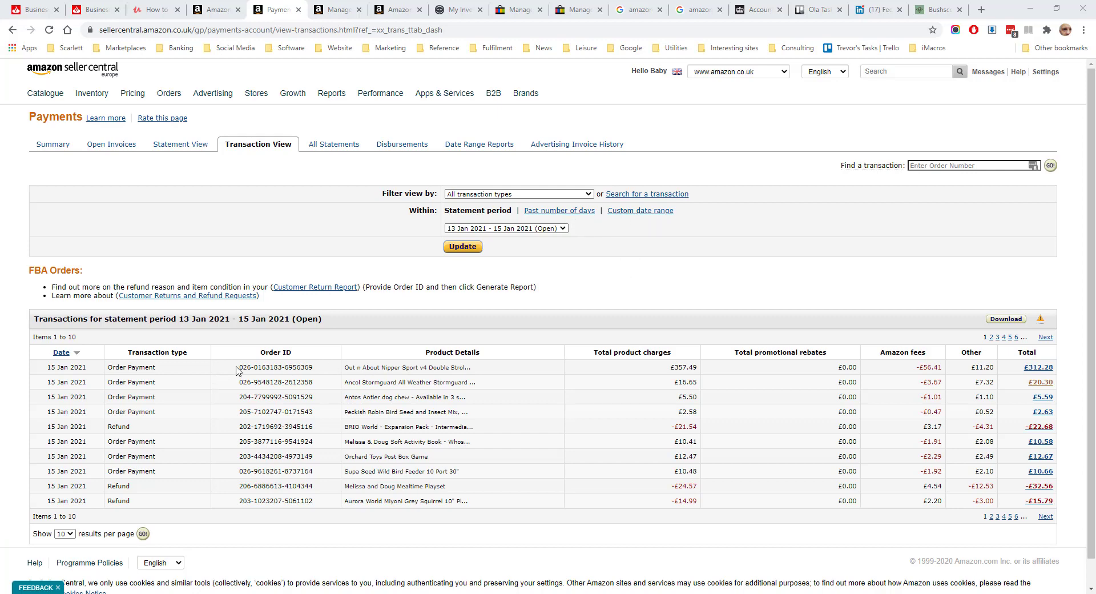
double_click(275, 367)
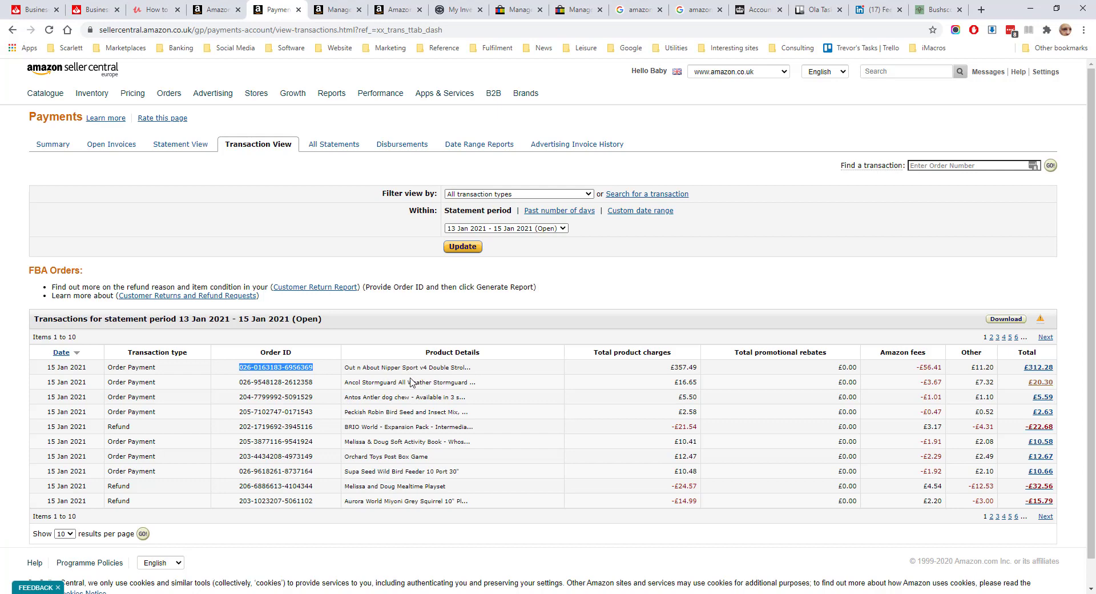
mouse_move(839, 373)
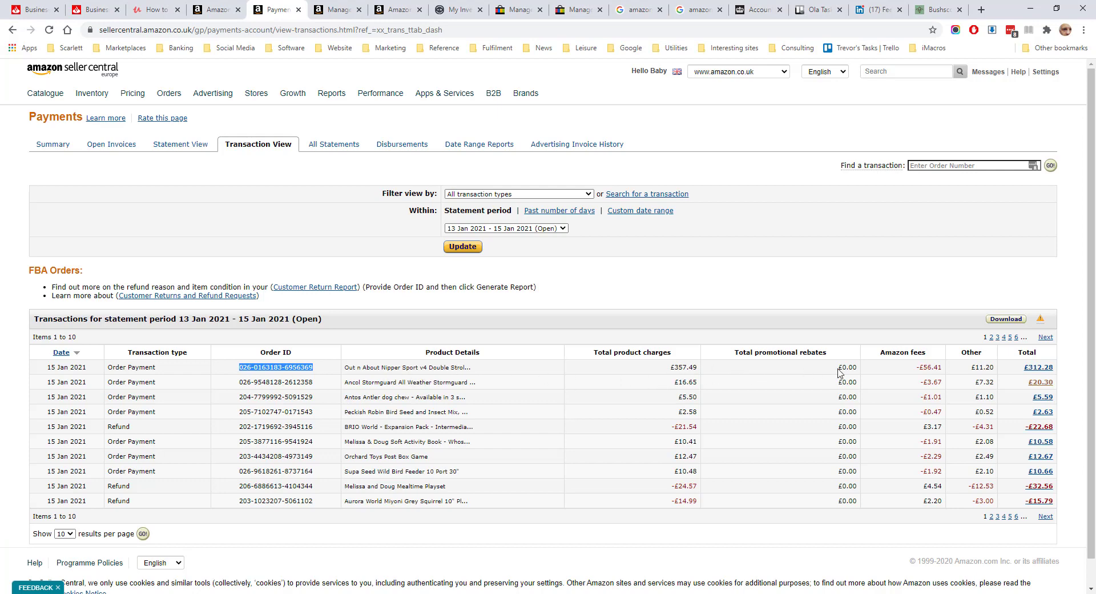
mouse_move(1011, 367)
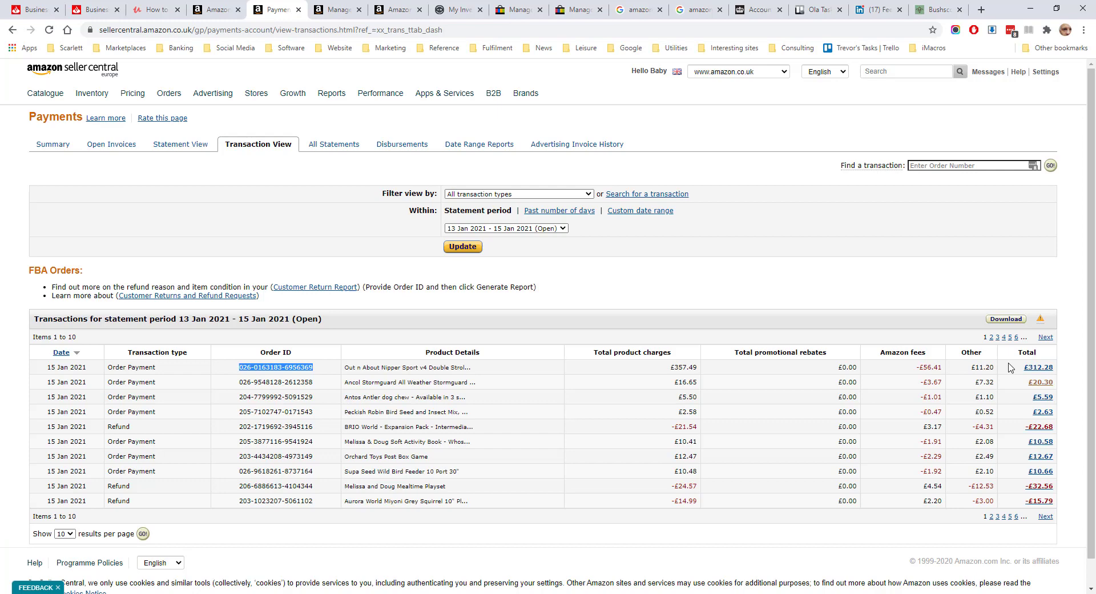
mouse_move(1039, 371)
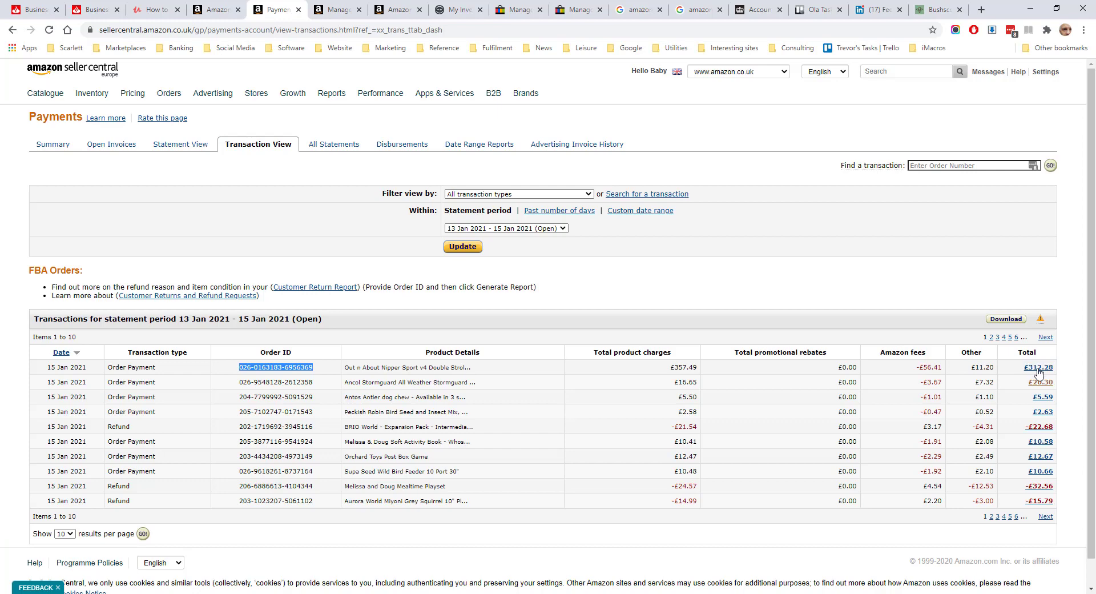
click(1040, 367)
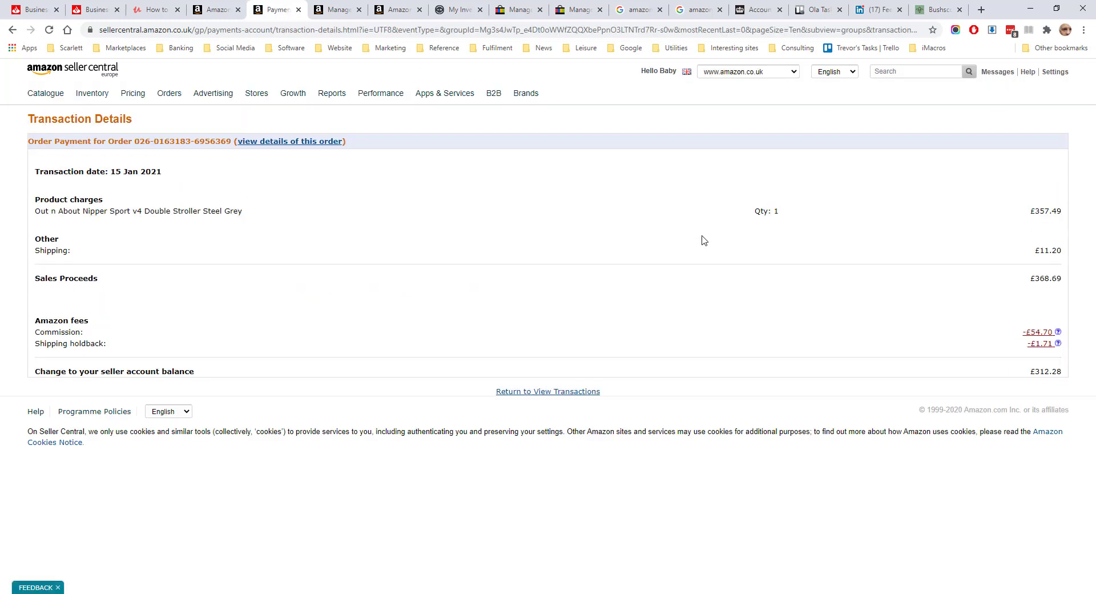
mouse_move(970, 390)
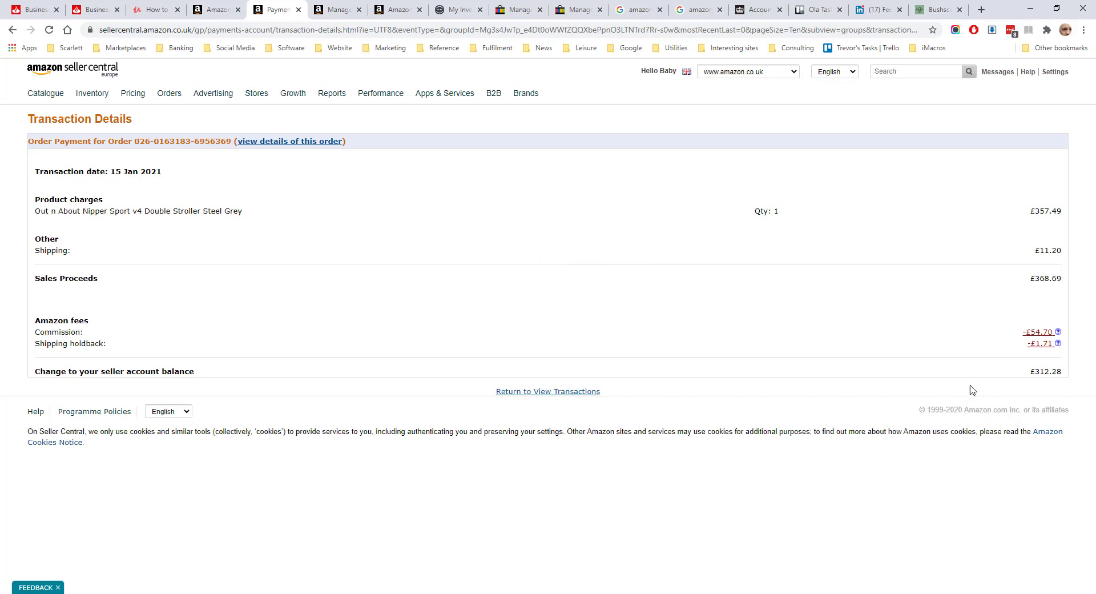
mouse_move(1016, 353)
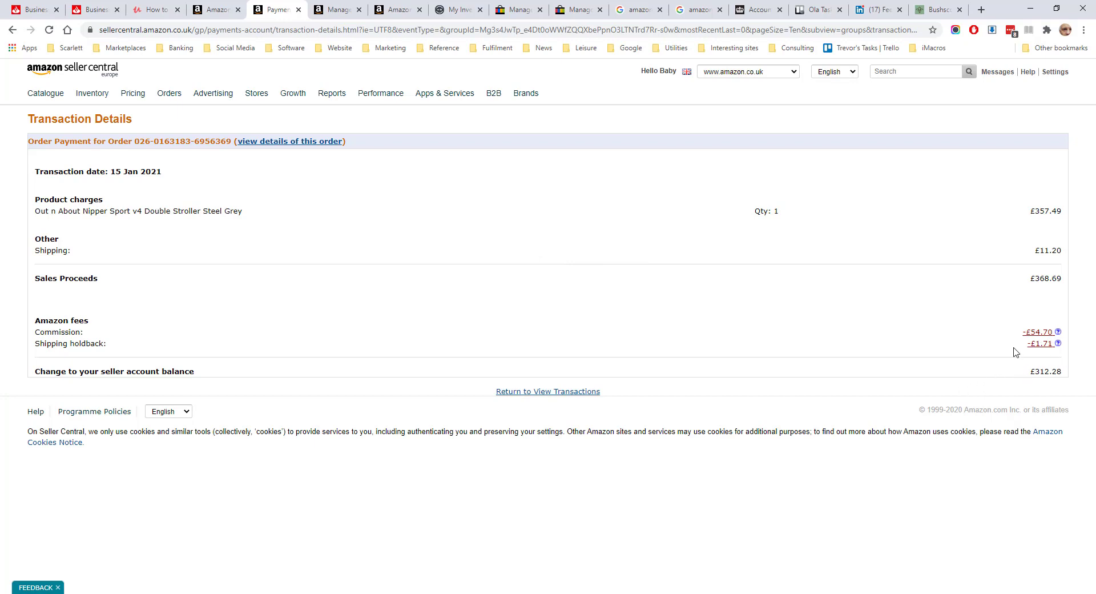
mouse_move(1045, 338)
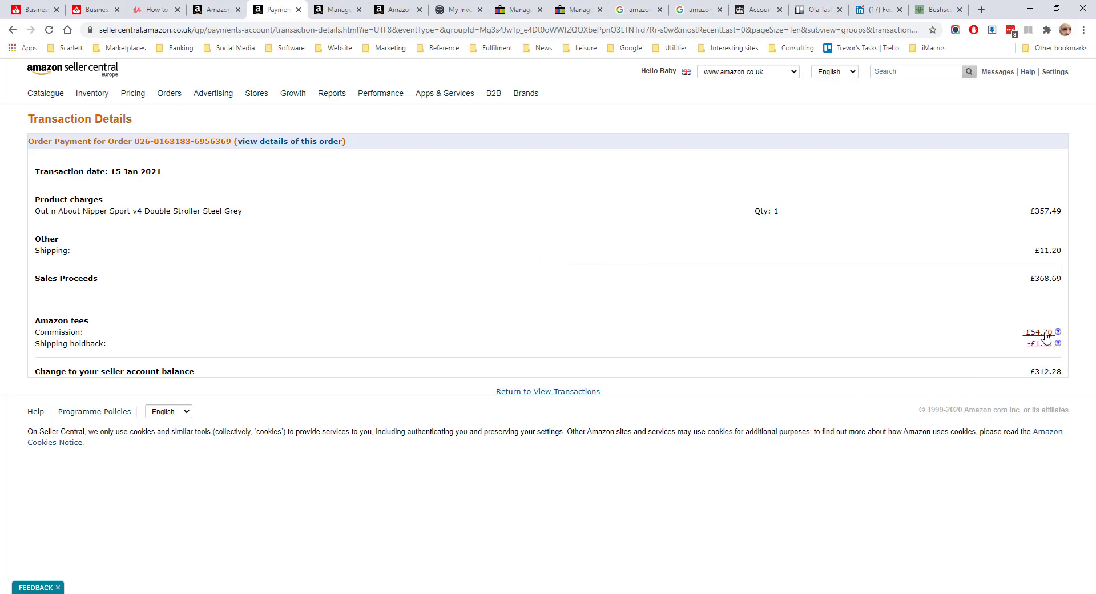
Step: Open the -£54.70 Commission link to see the 15.3% referral fee breakdown
click(1058, 331)
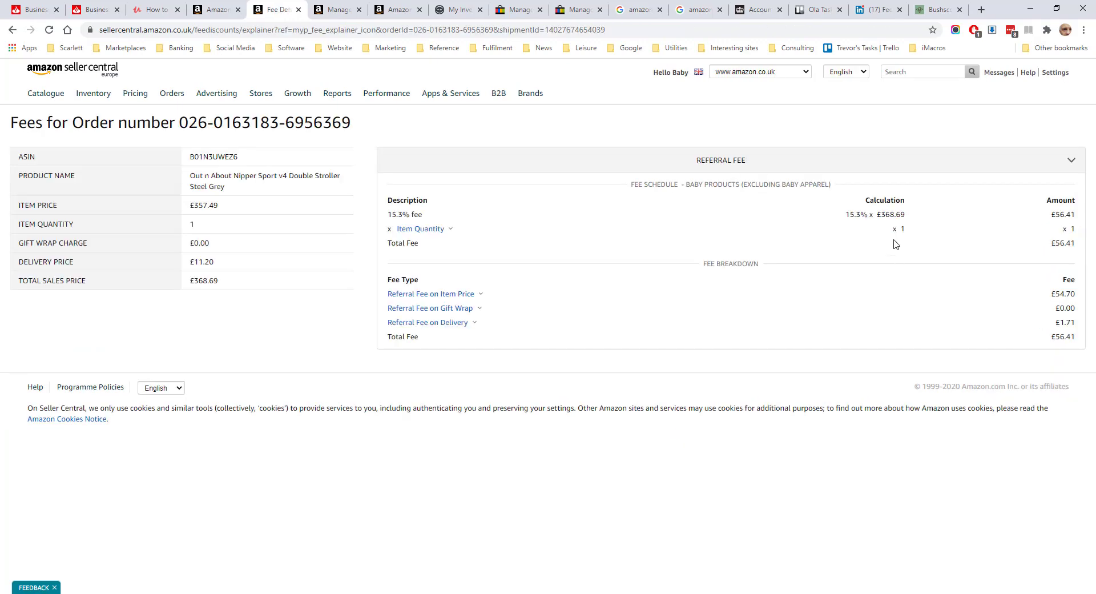
mouse_move(837, 215)
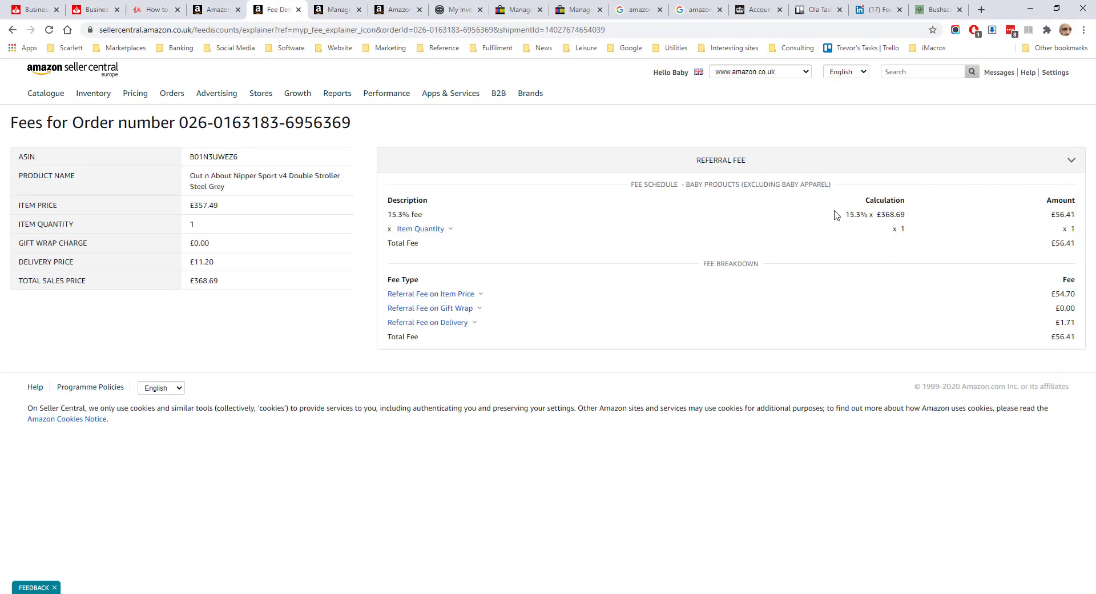
mouse_move(939, 228)
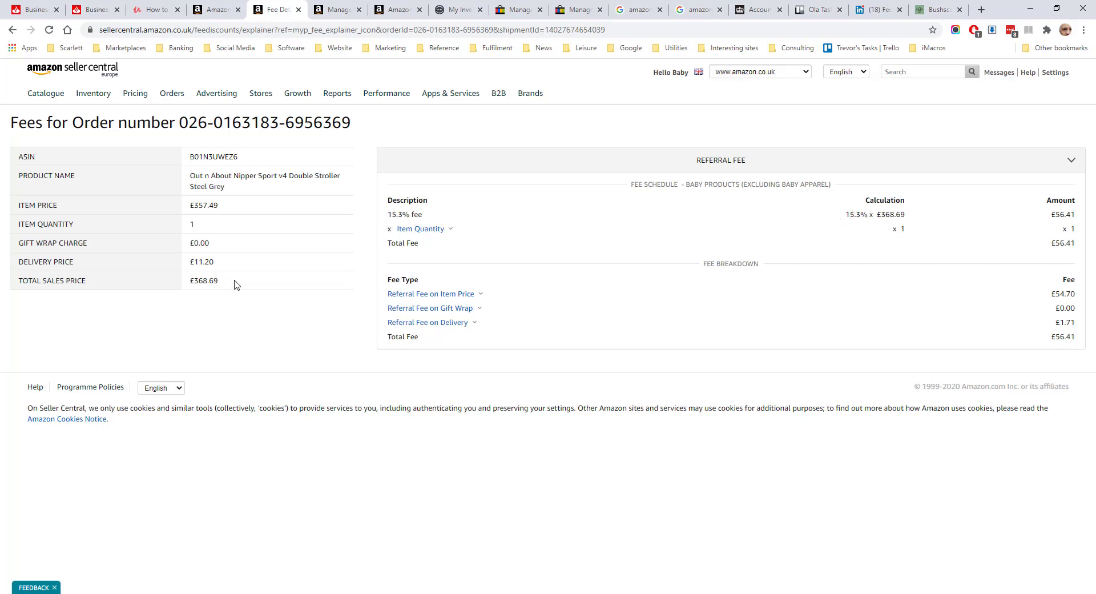
mouse_move(198, 259)
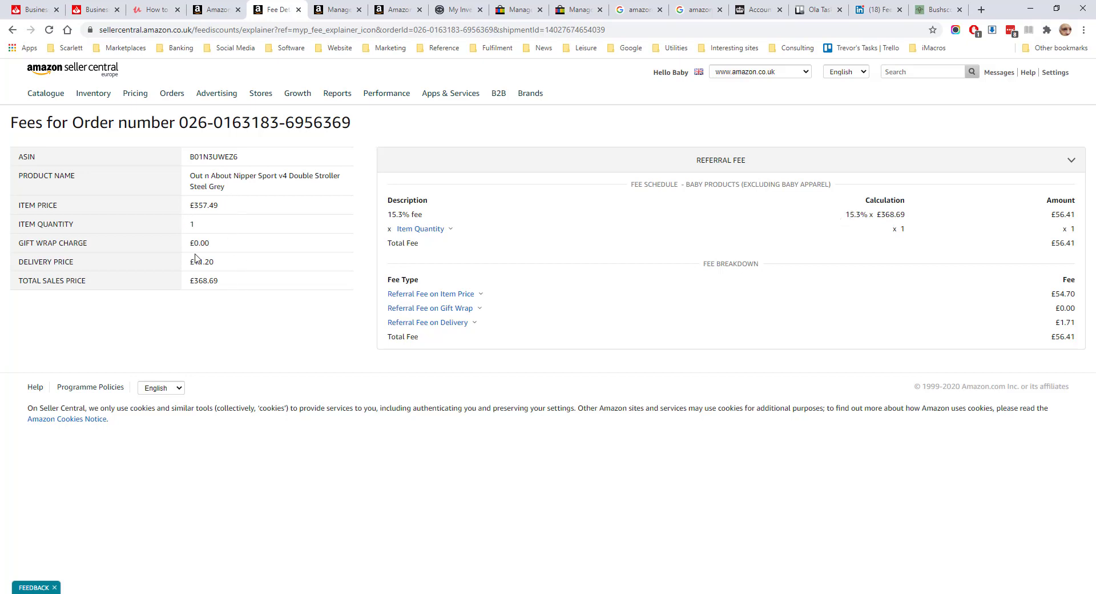
mouse_move(242, 298)
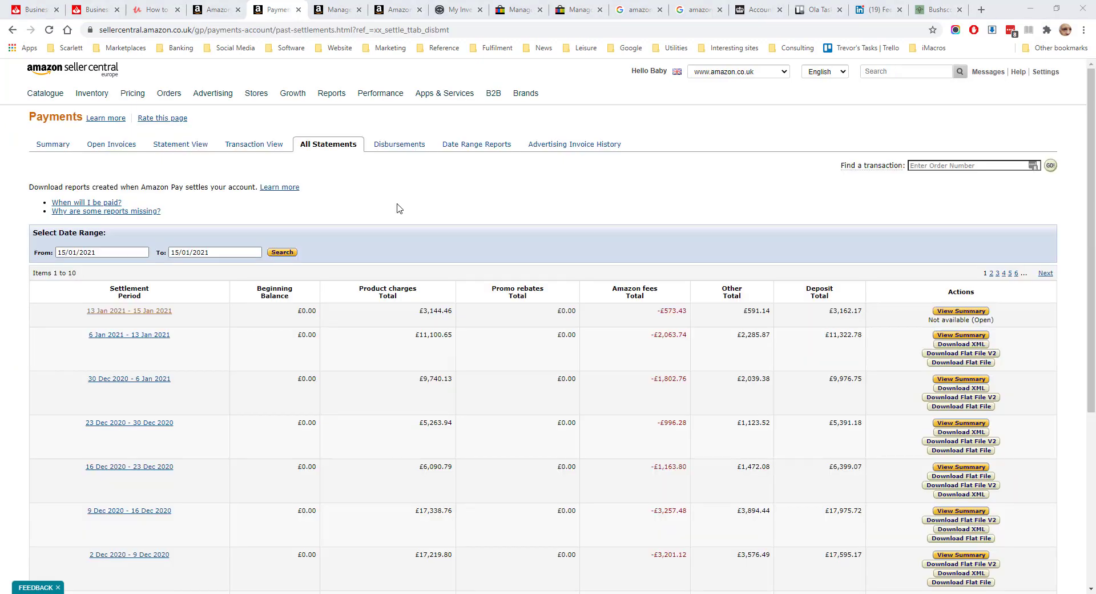
mouse_move(247, 468)
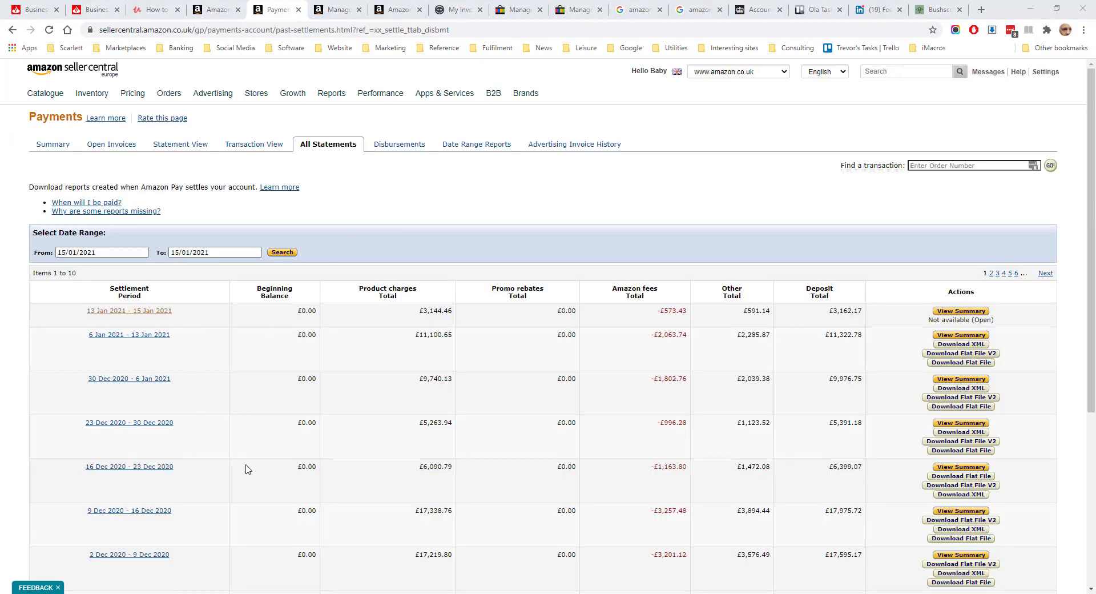
mouse_move(169, 174)
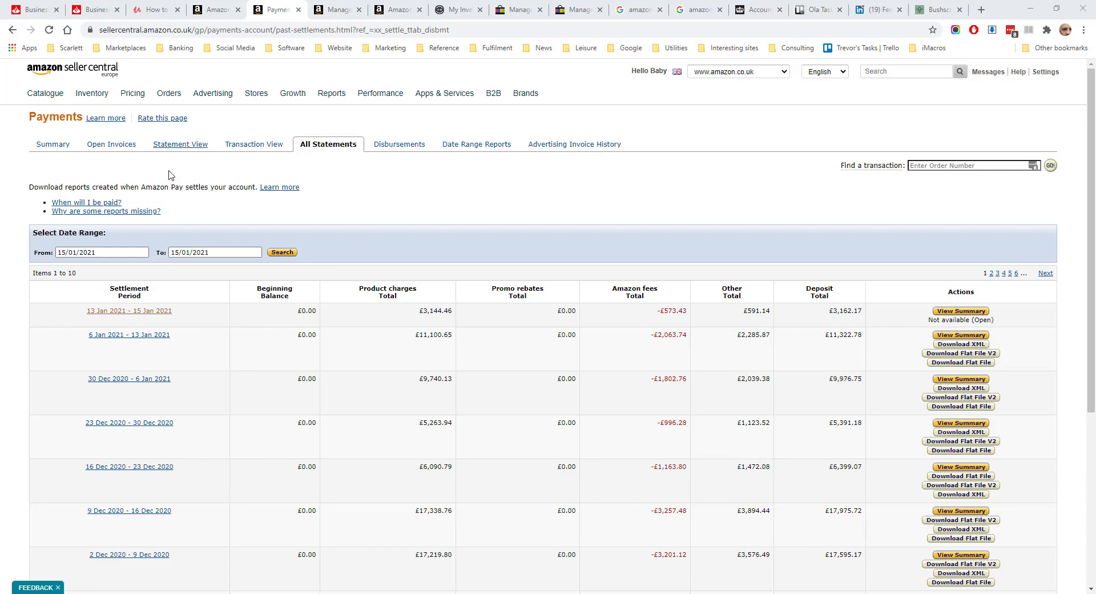
mouse_move(129, 311)
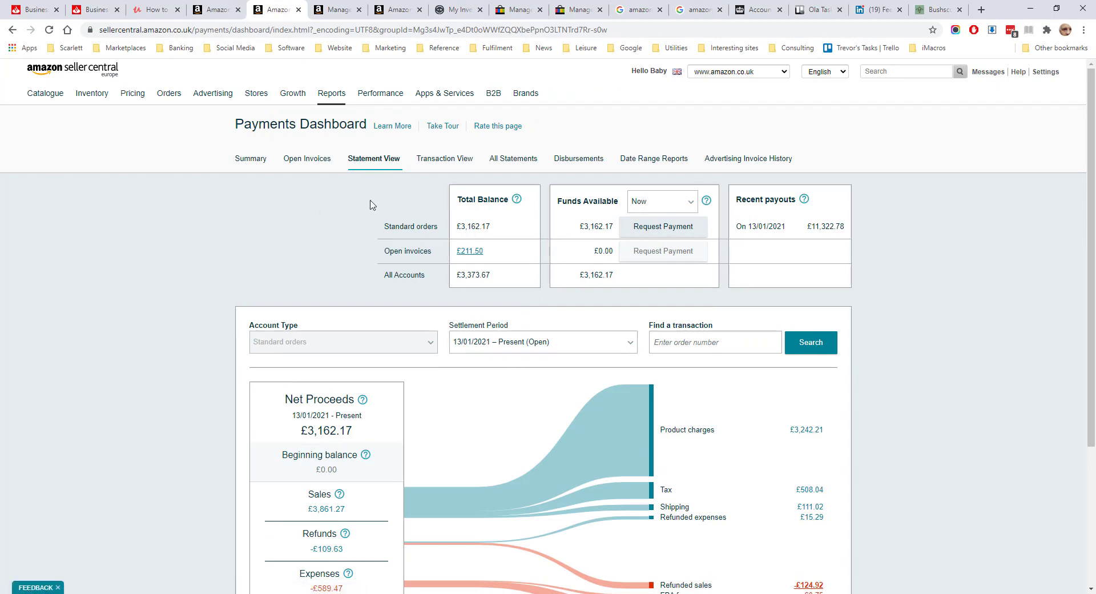
Step: View the Disbursements list with bank transfer status, then move to Date Range Reports
click(577, 157)
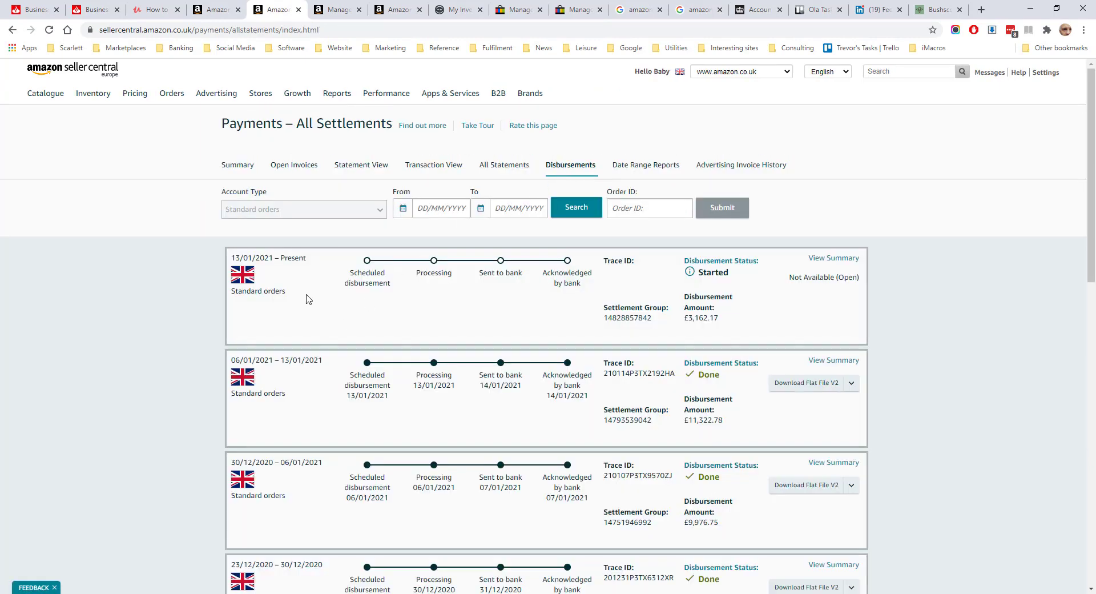
mouse_move(593, 400)
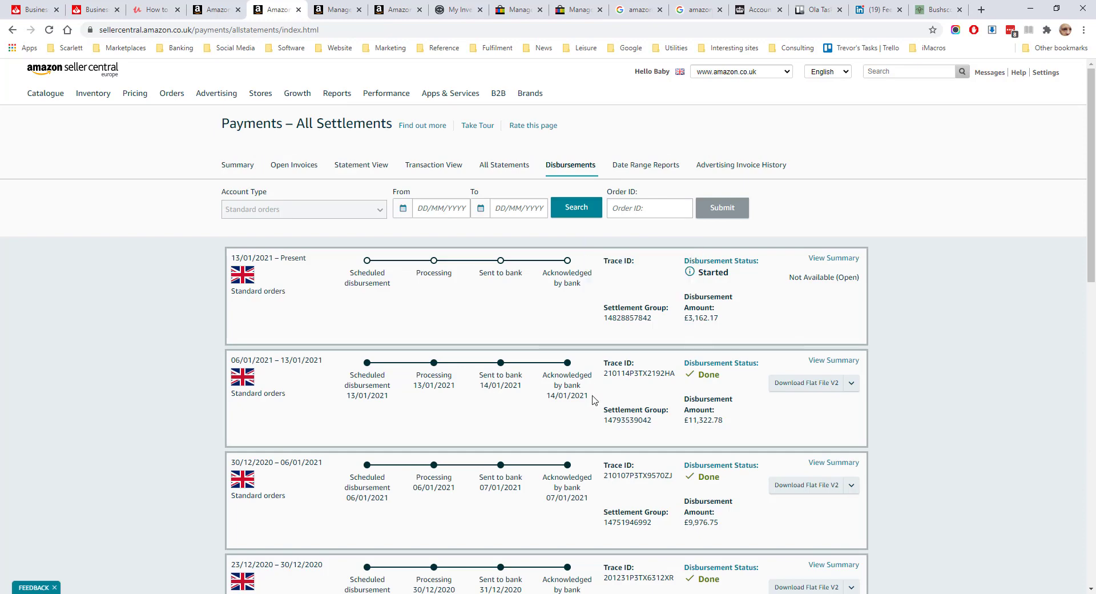
mouse_move(410, 334)
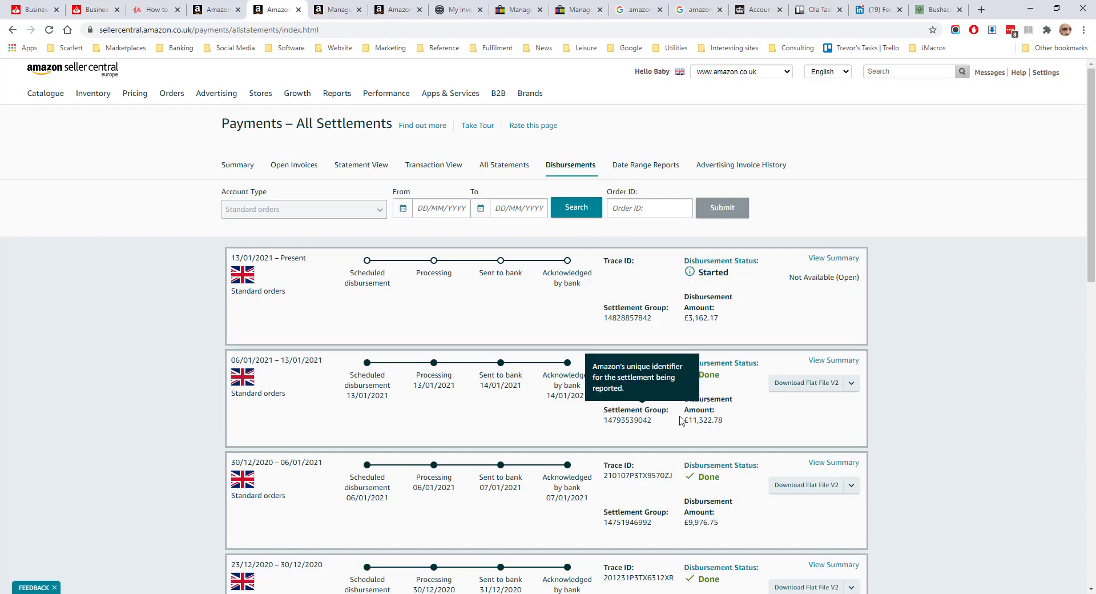
mouse_move(512, 410)
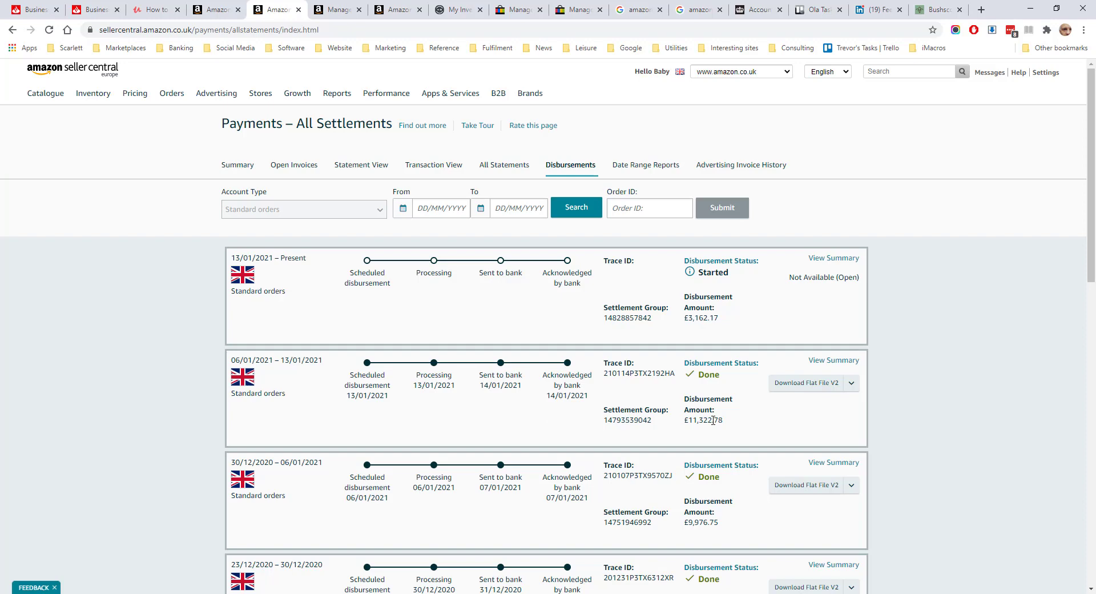
mouse_move(599, 311)
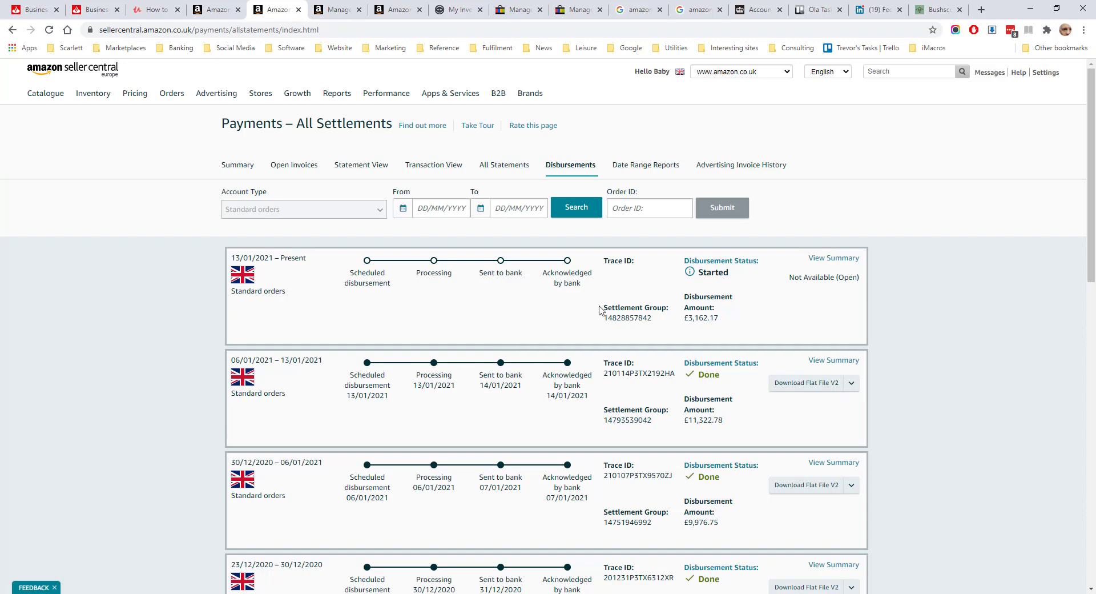
mouse_move(704, 329)
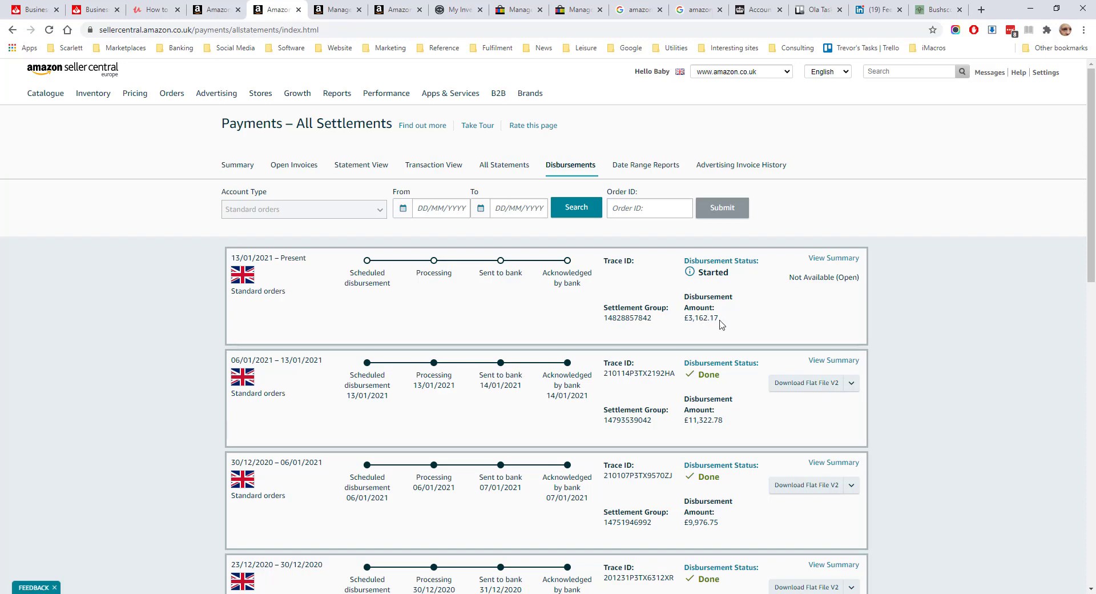
mouse_move(689, 319)
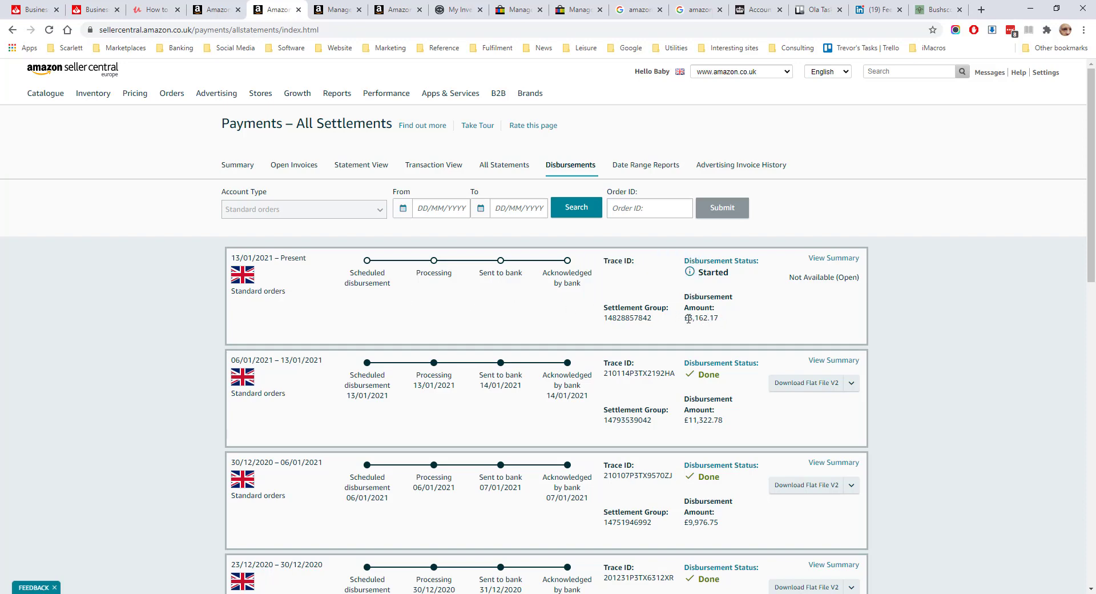
click(645, 164)
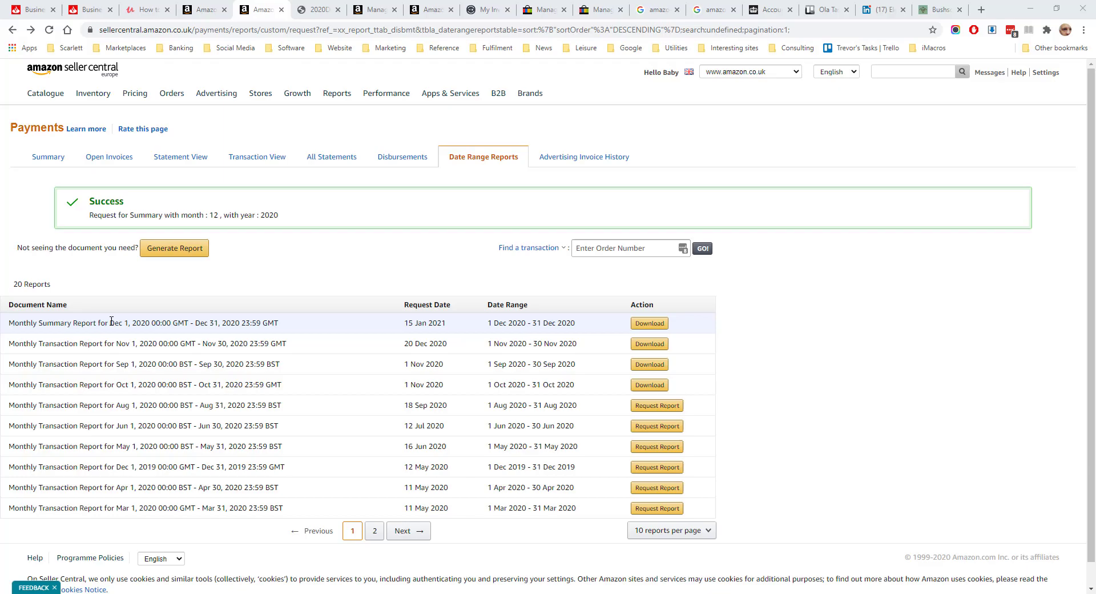
Step: Download the December 2020 Monthly Summary Report PDF
click(649, 322)
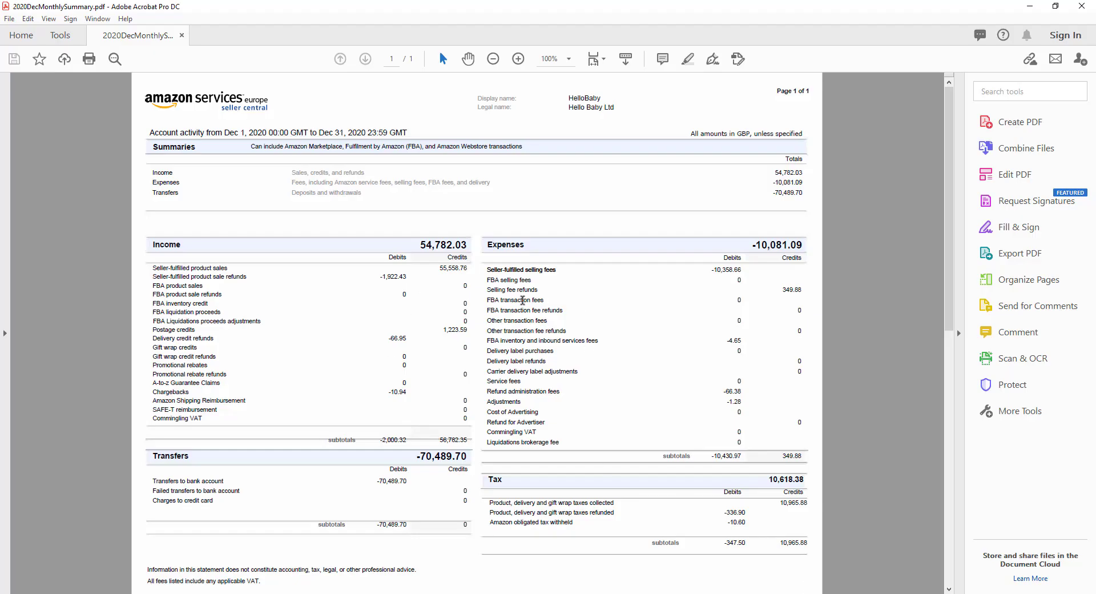
mouse_move(518, 237)
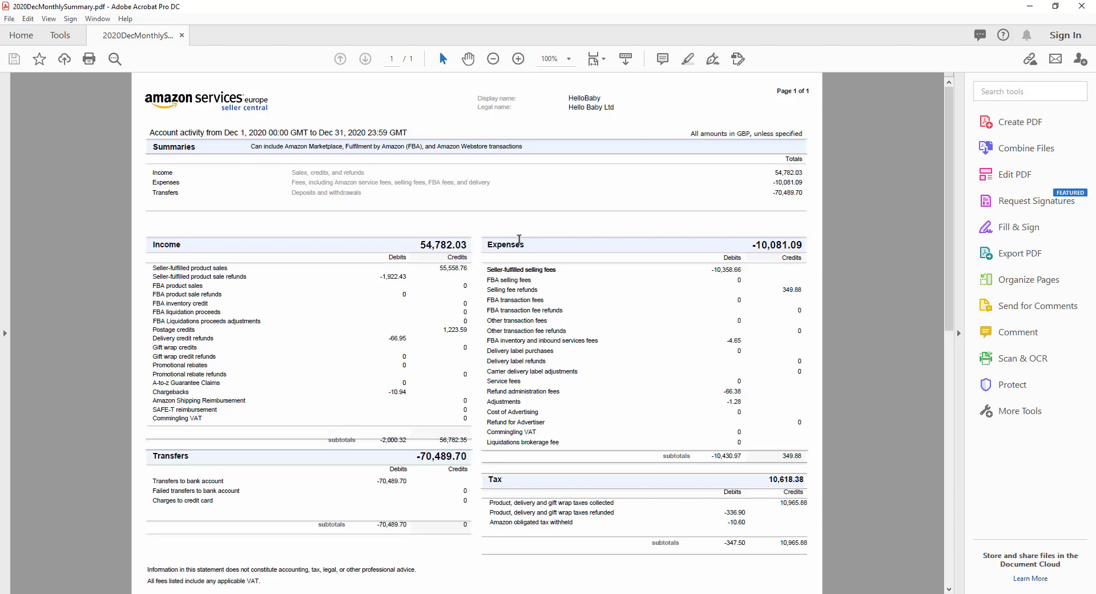
mouse_move(563, 211)
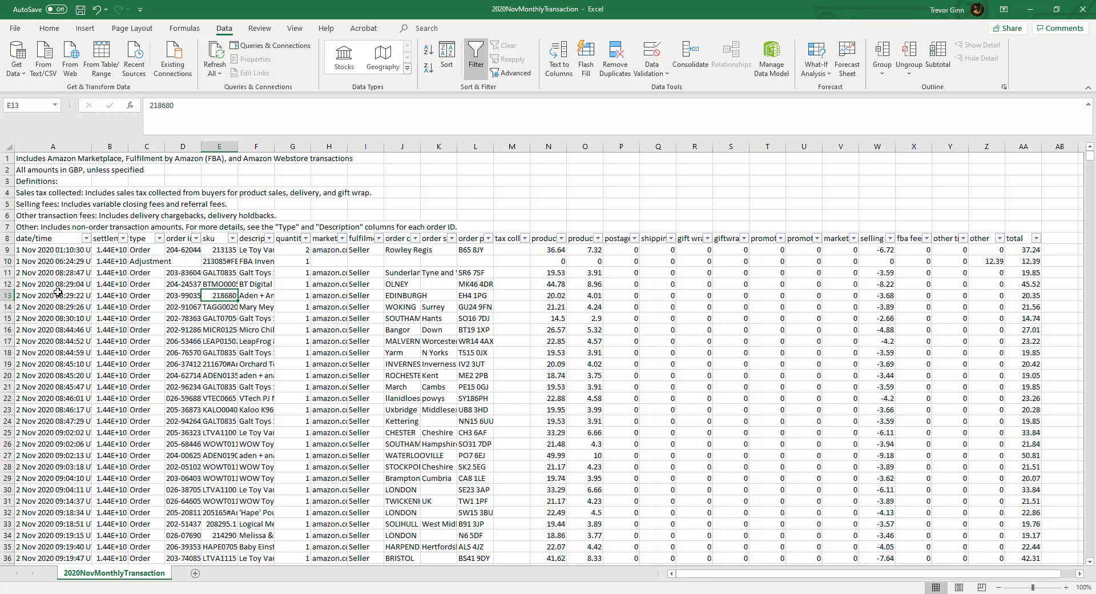
Step: Inspect the type column filter values in the November transaction report, then go to Advertising Invoice History
click(152, 237)
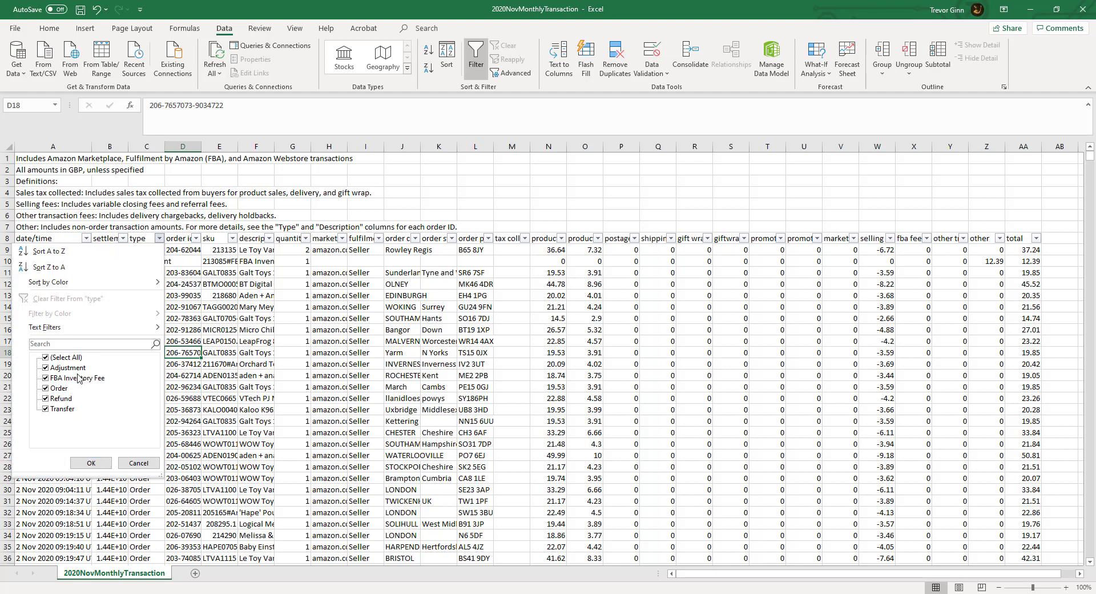
mouse_move(89, 372)
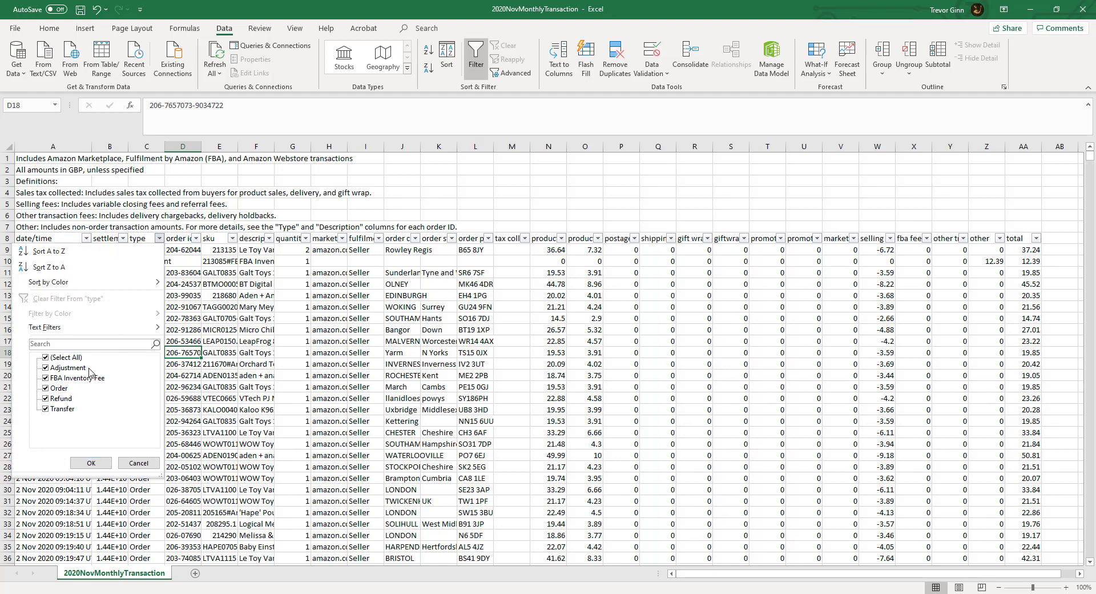
mouse_move(112, 388)
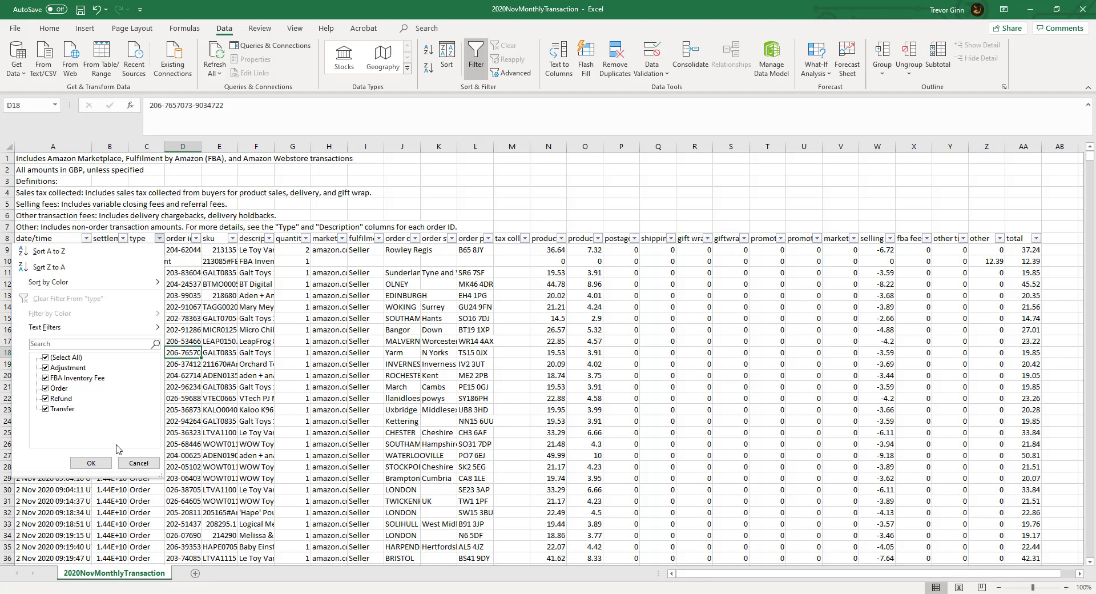
click(90, 462)
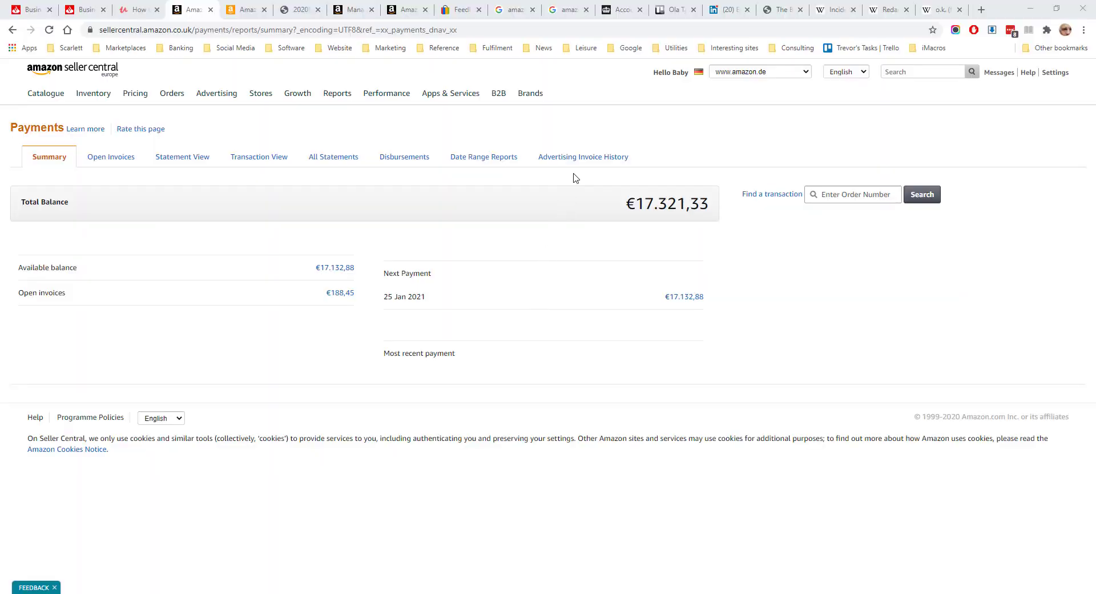
click(582, 156)
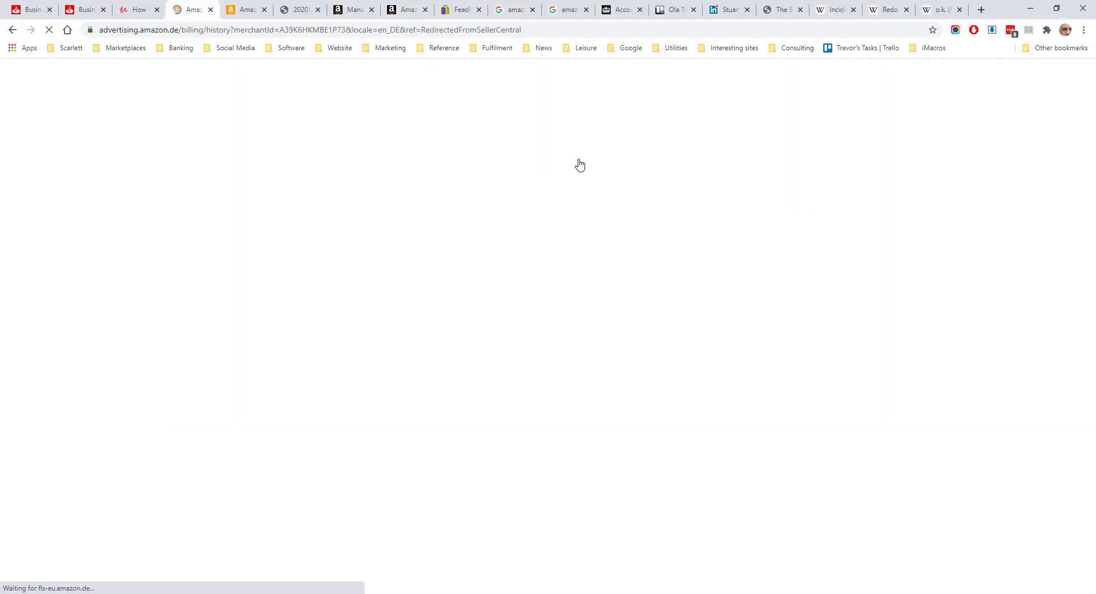